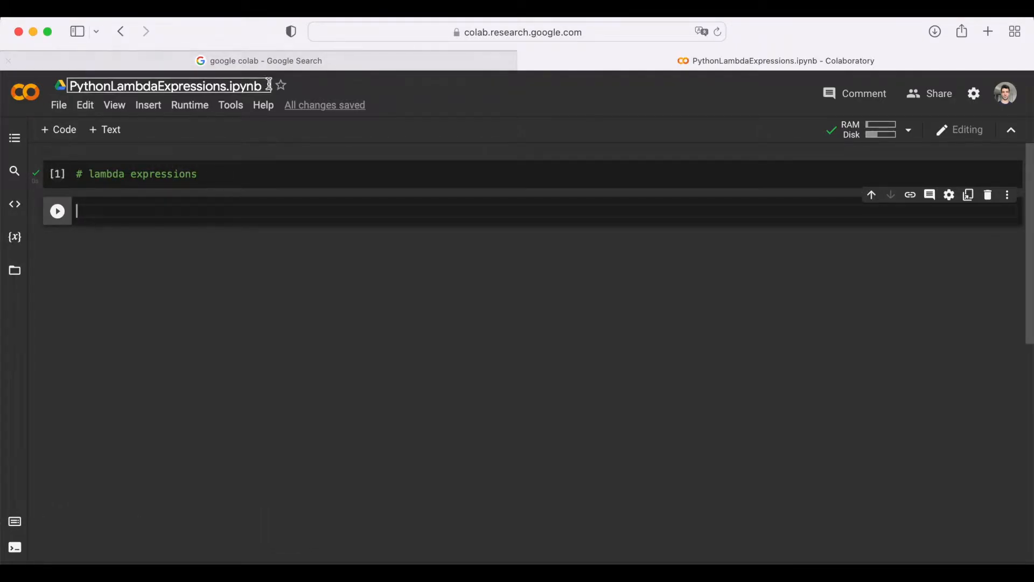
Step: Switch to the 'google colab' Google Search results tab
{"action": "left_click", "coordinate": [246, 141]}
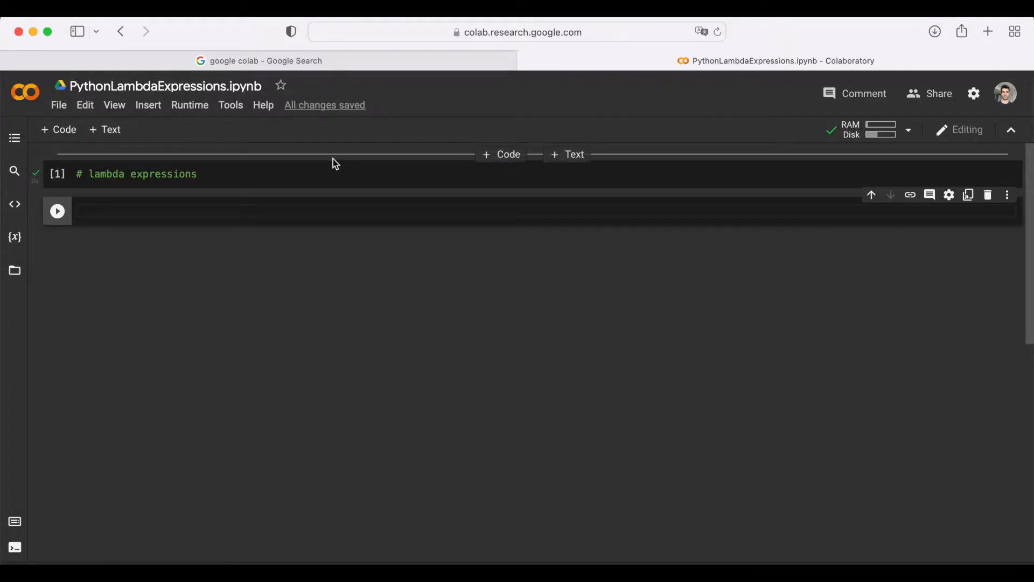
{"action": "mouse_move", "coordinate": [303, 69]}
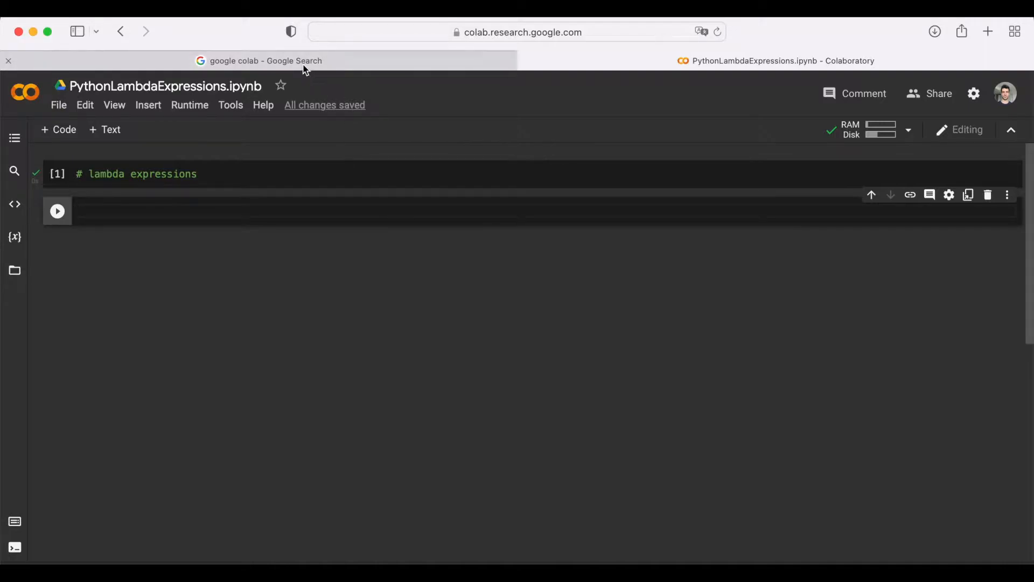
{"action": "left_click", "coordinate": [264, 60]}
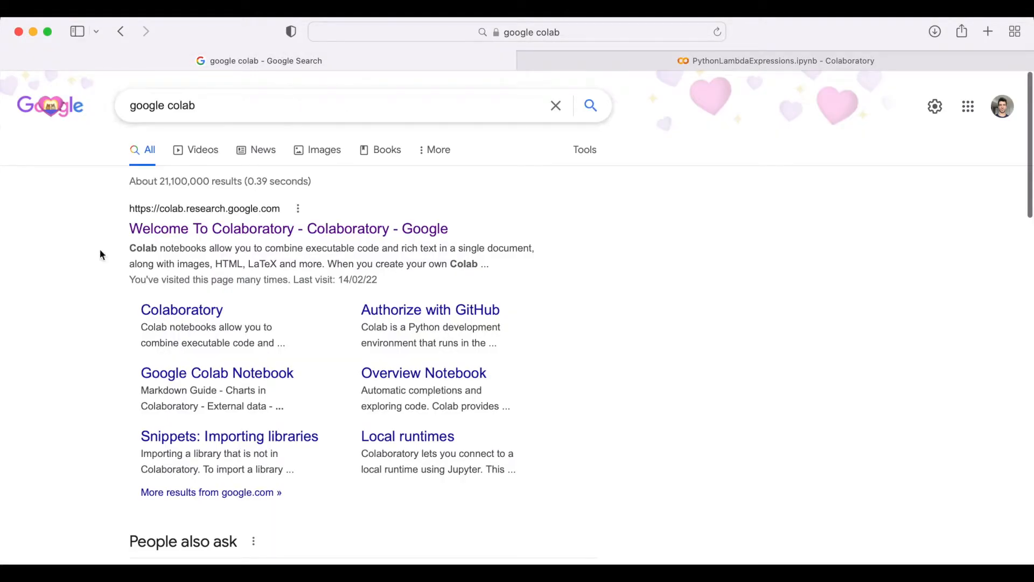
{"action": "left_click", "coordinate": [162, 109]}
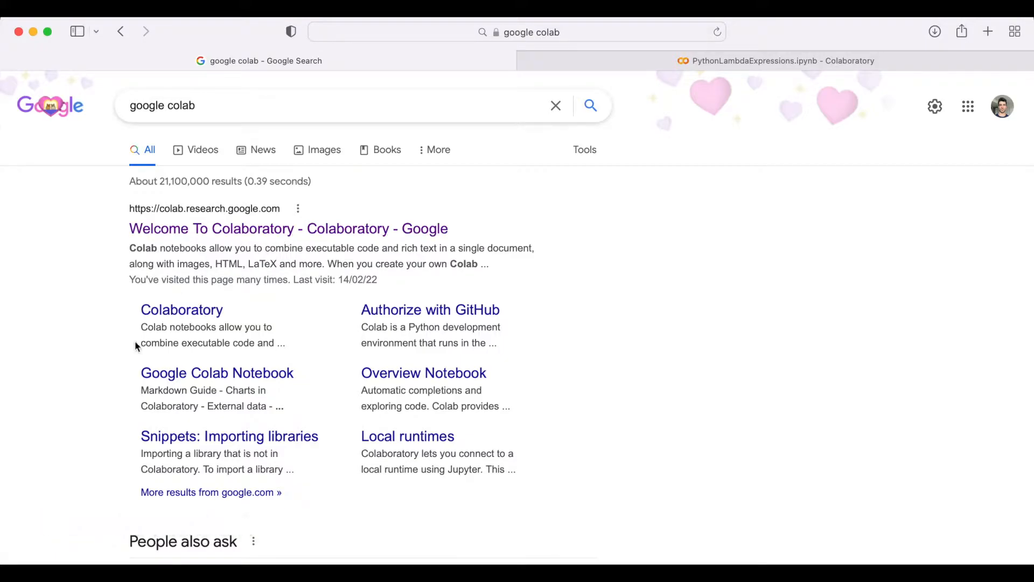
{"action": "mouse_move", "coordinate": [536, 259]}
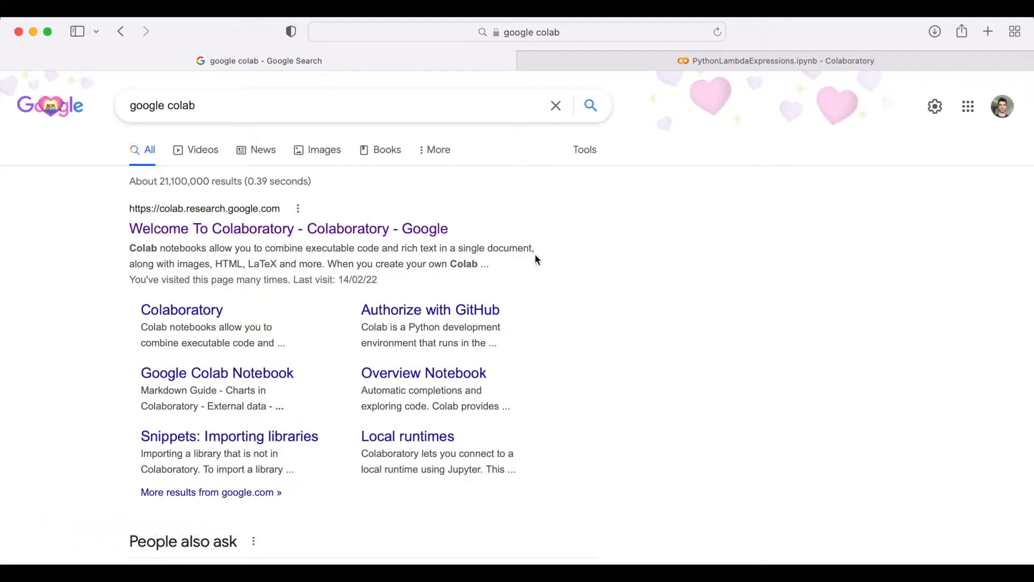
{"action": "mouse_move", "coordinate": [250, 235]}
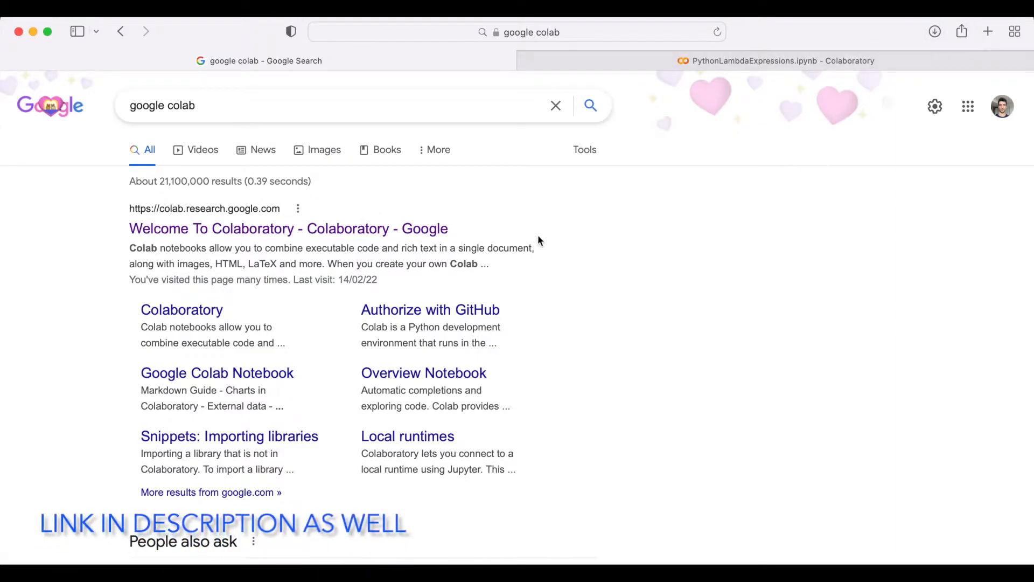
Step: Go back to the PythonLambdaExpressions Colab tab and select the empty code cell
{"action": "left_click", "coordinate": [782, 61]}
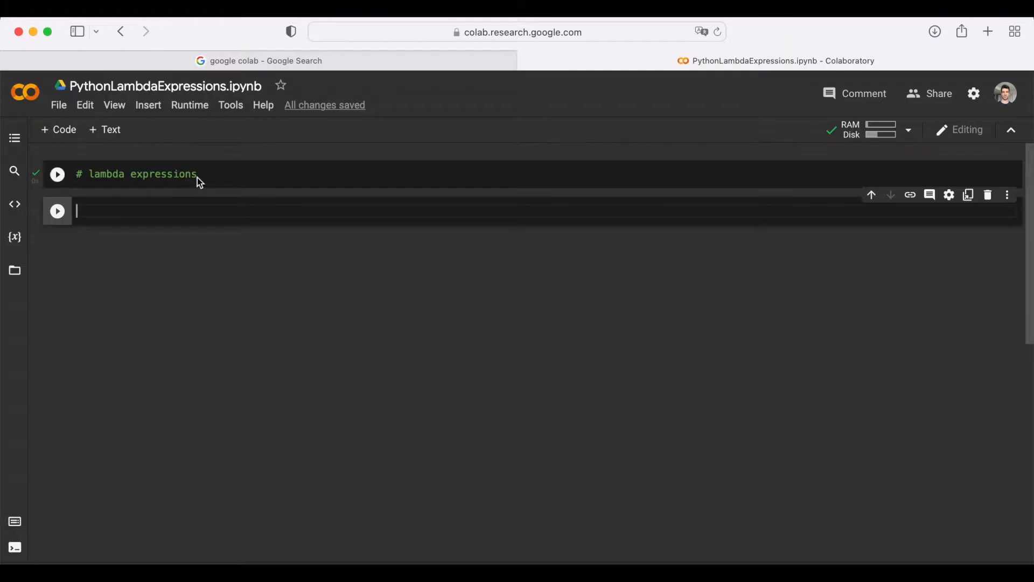
{"action": "mouse_move", "coordinate": [227, 190]}
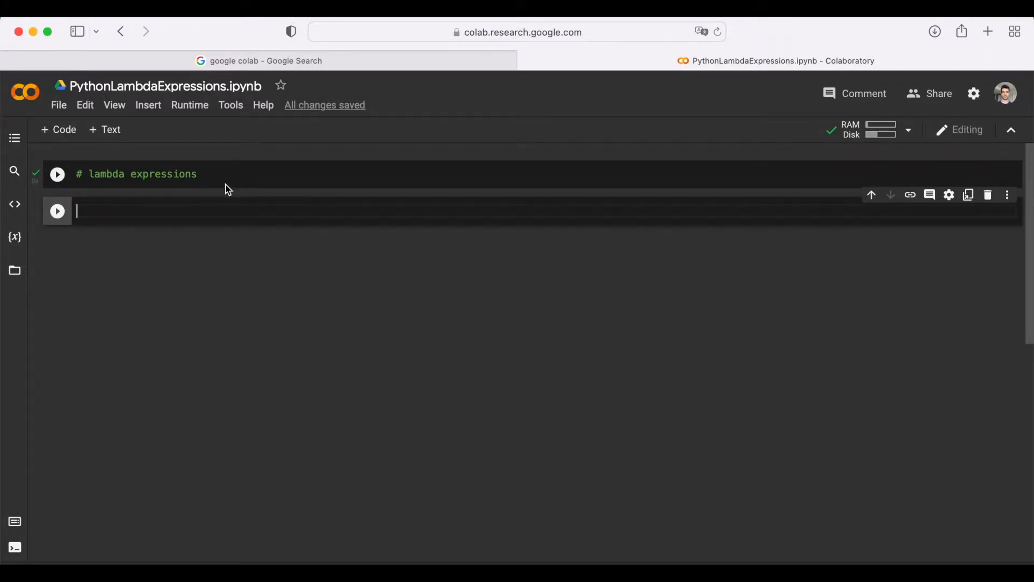
{"action": "left_click", "coordinate": [56, 174]}
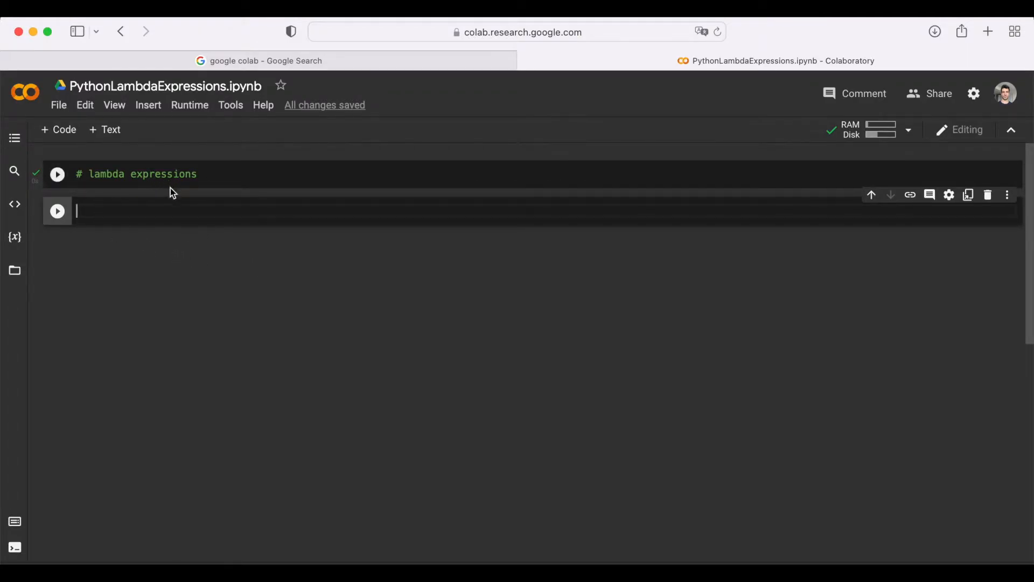
{"action": "left_click", "coordinate": [56, 174]}
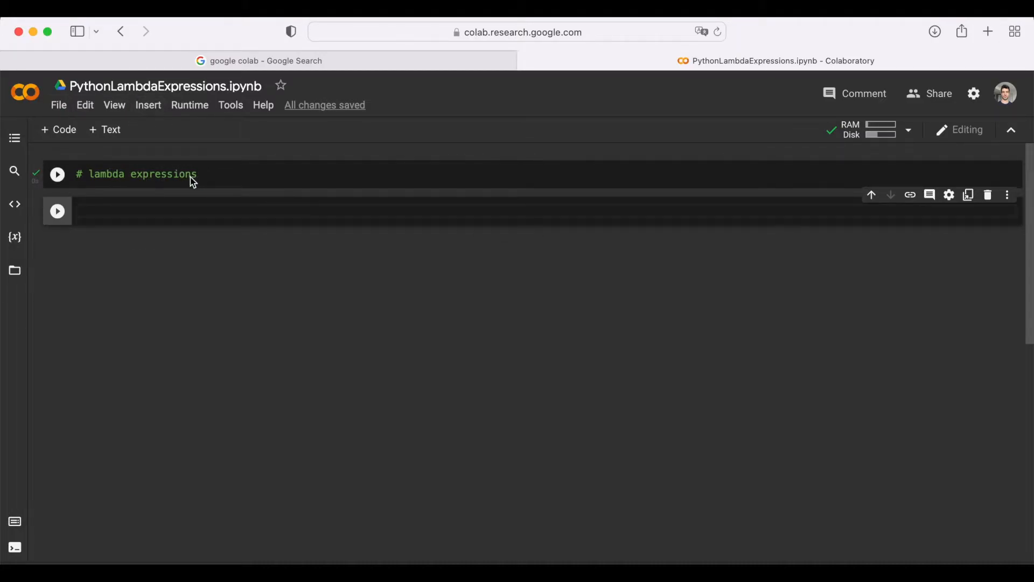
{"action": "left_click", "coordinate": [57, 173]}
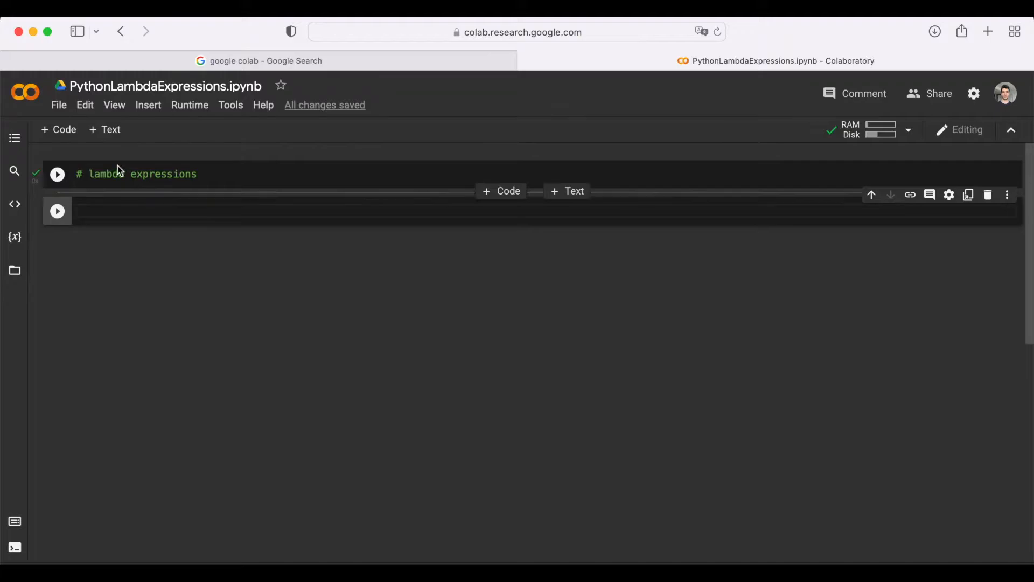
Step: Enter lambda x, y: x * y in the second code cell
{"action": "type", "text": "lambda x, y: x * y"}
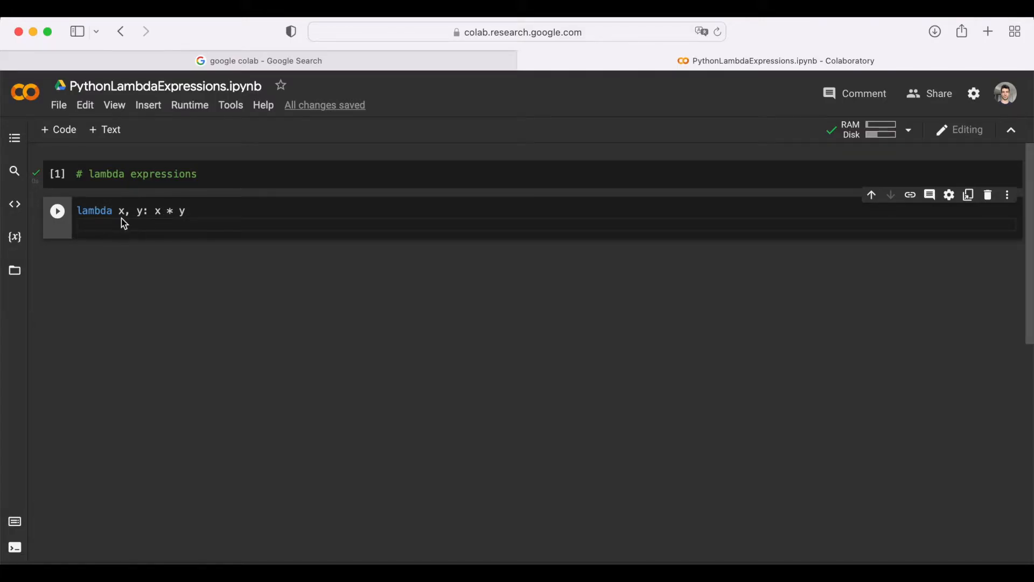
{"action": "mouse_move", "coordinate": [137, 223]}
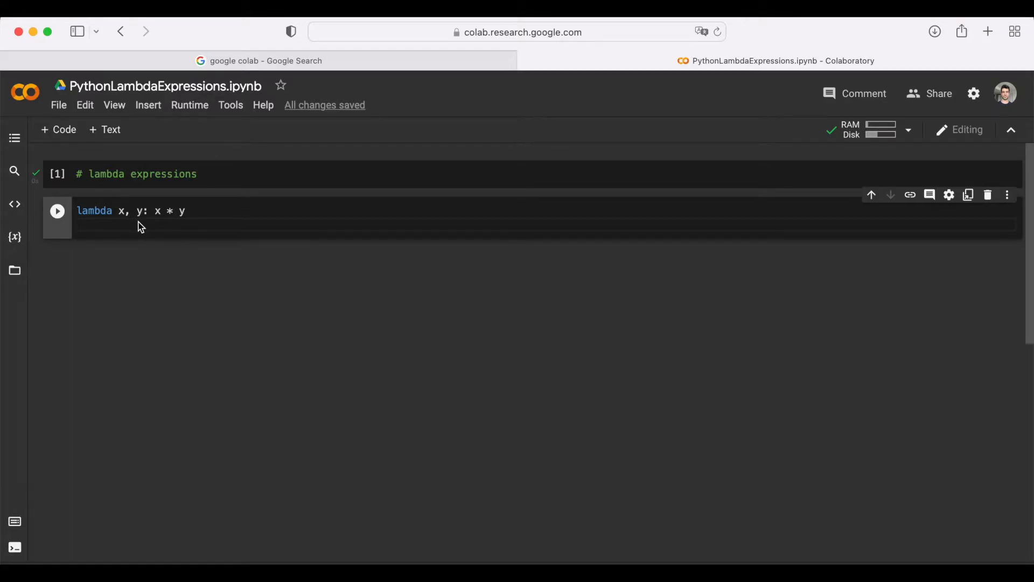
{"action": "mouse_move", "coordinate": [147, 229]}
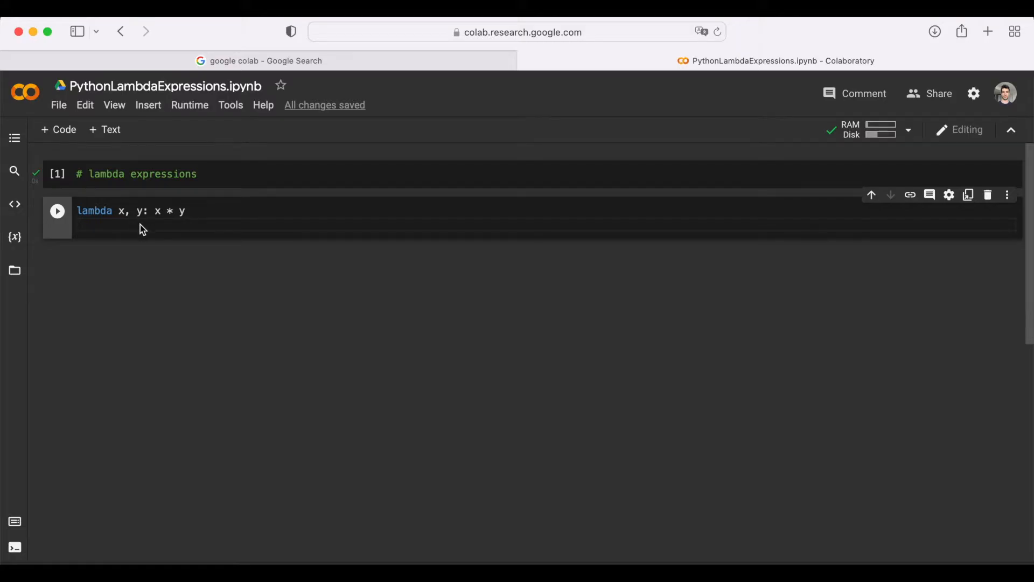
{"action": "mouse_move", "coordinate": [200, 214]}
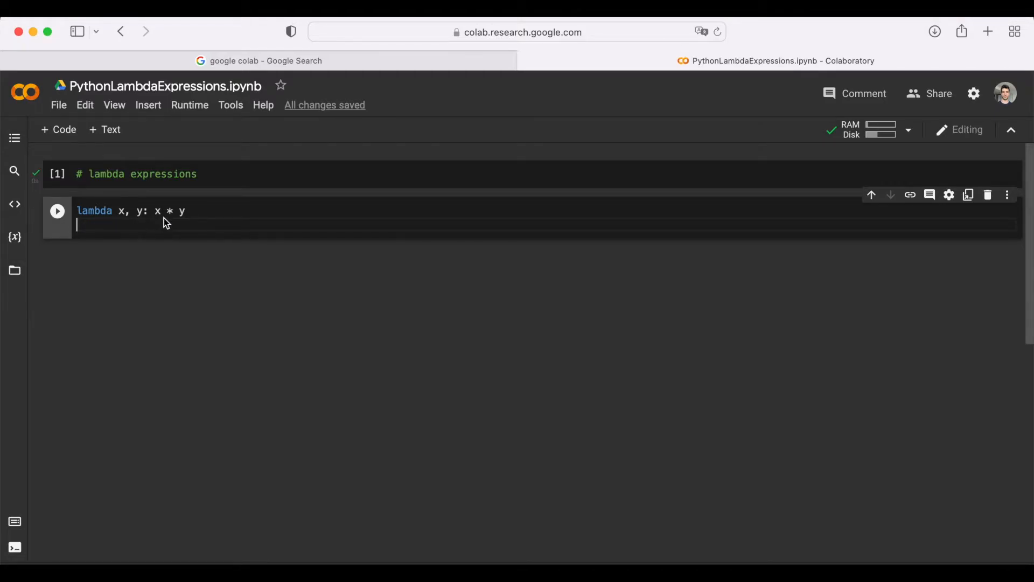
{"action": "mouse_move", "coordinate": [135, 211]}
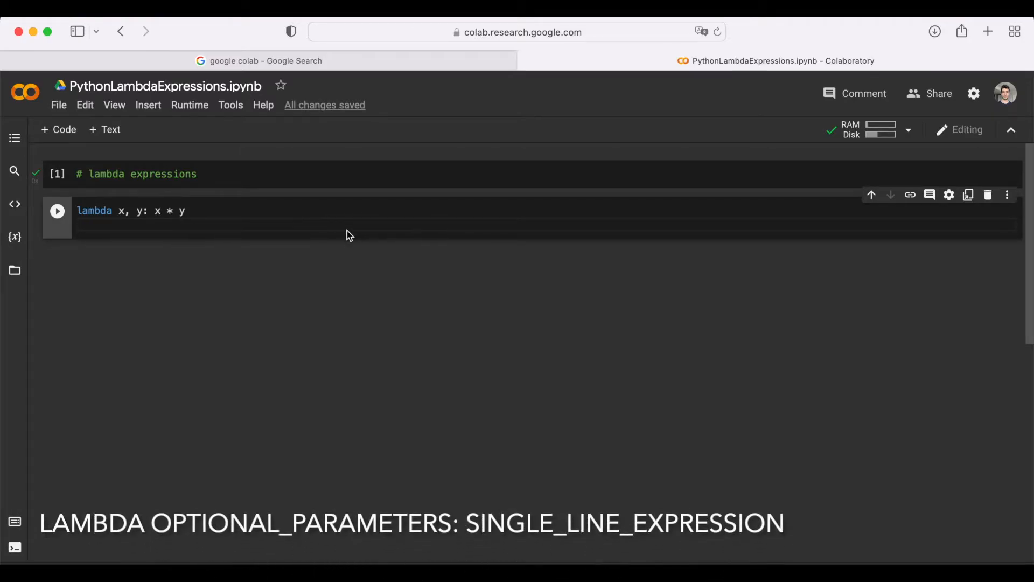
{"action": "mouse_move", "coordinate": [193, 220]}
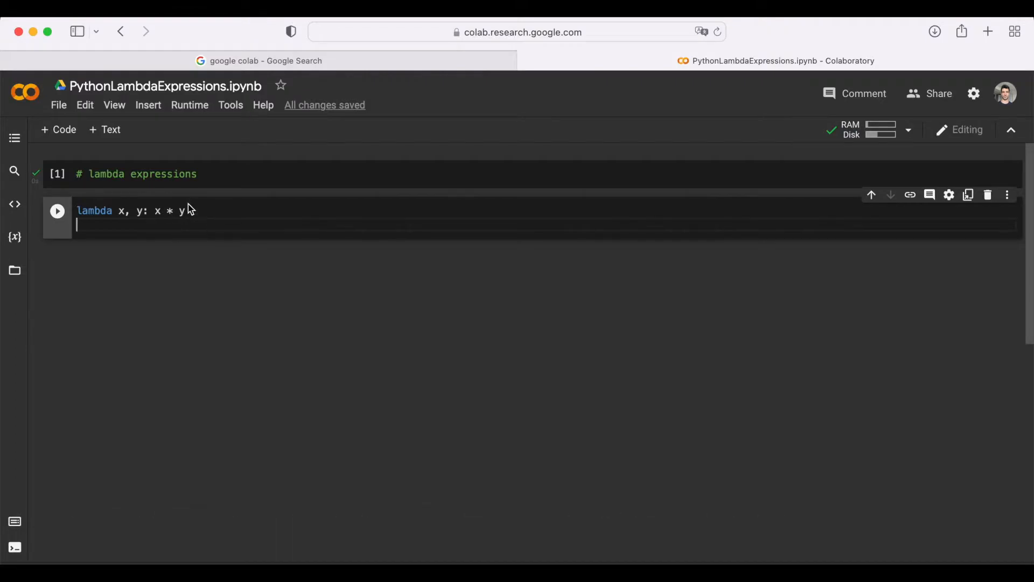
{"action": "mouse_move", "coordinate": [168, 221]}
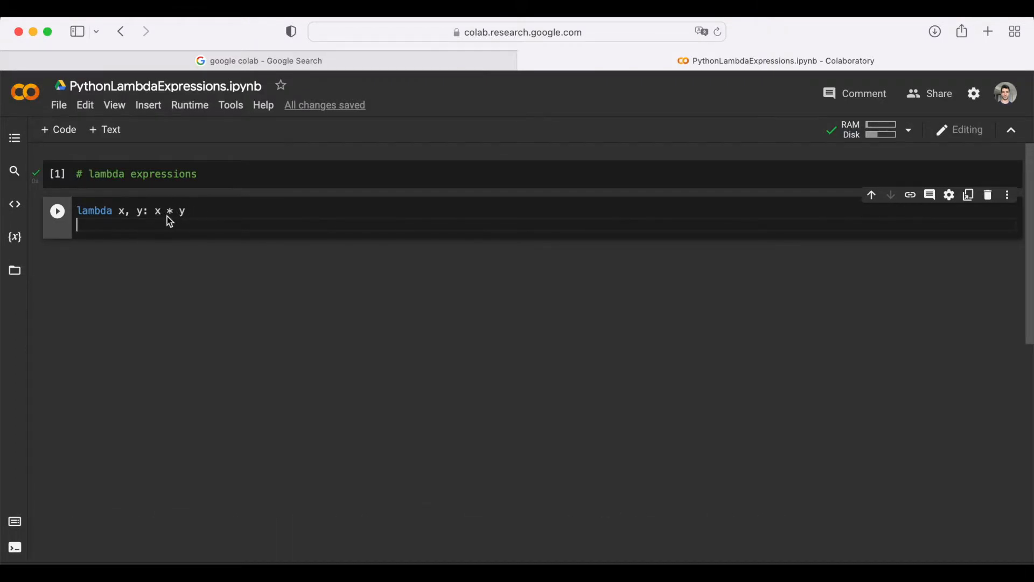
{"action": "mouse_move", "coordinate": [198, 227]}
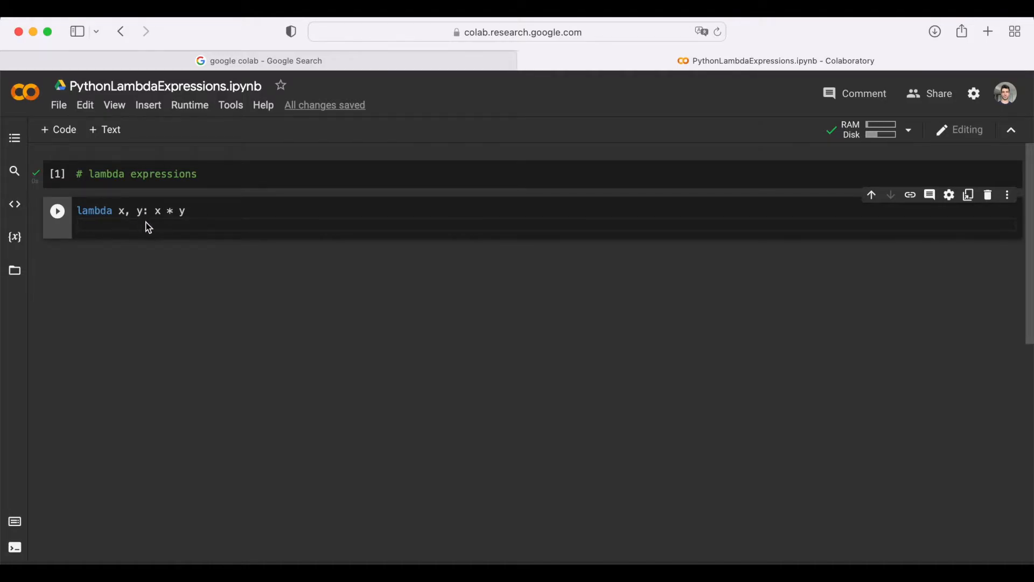
{"action": "mouse_move", "coordinate": [132, 228]}
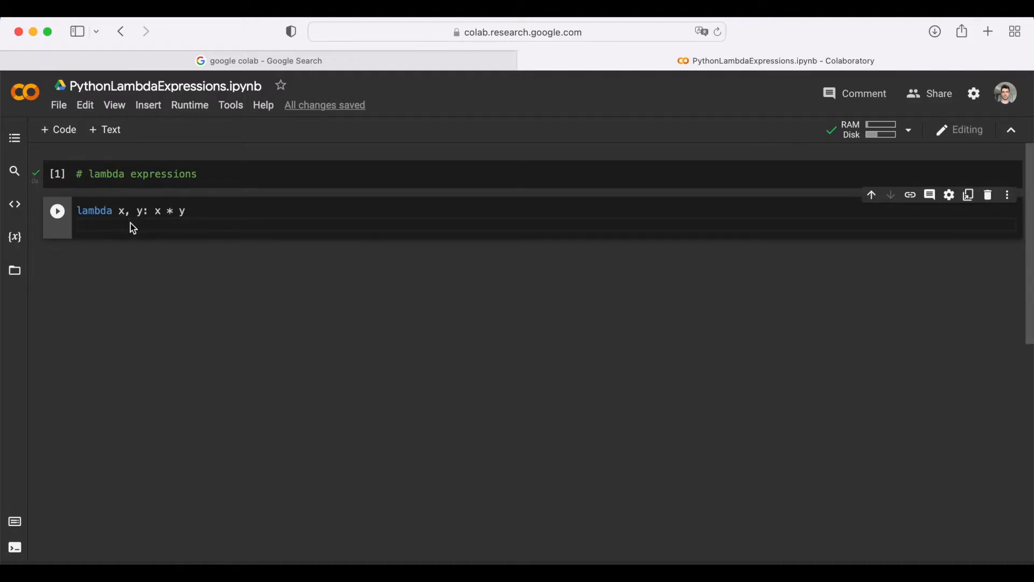
Step: Add the three-argument lambda x, y, z: x + y + z line to the cell
{"action": "type", "text": "lambda x, y, z: x + y + z"}
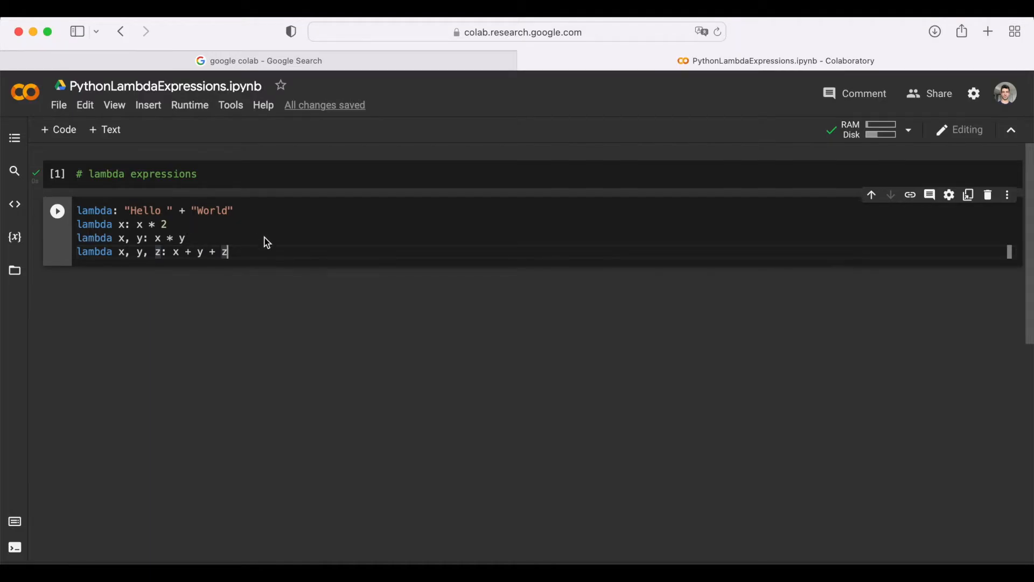
{"action": "mouse_move", "coordinate": [295, 255]}
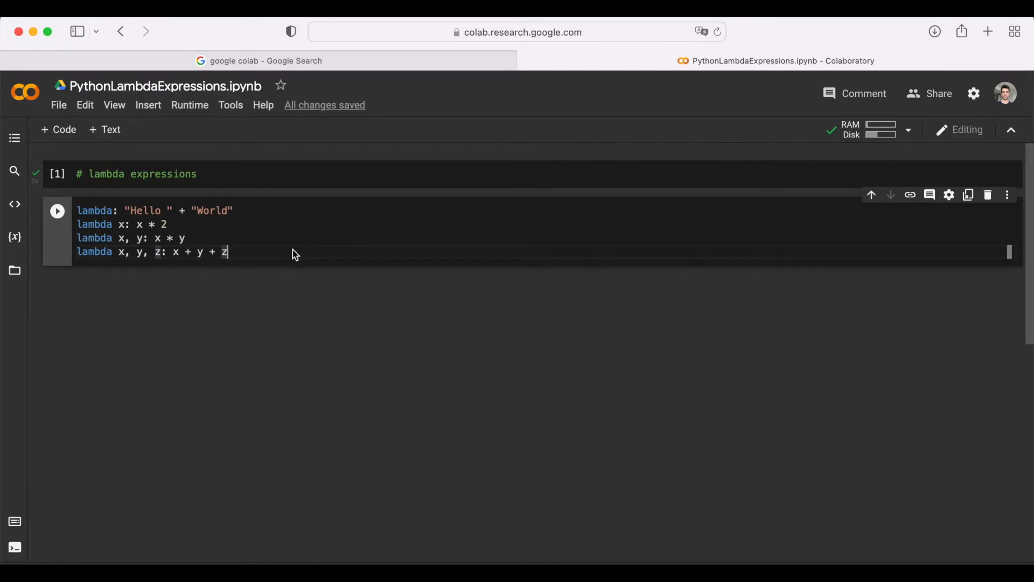
{"action": "mouse_move", "coordinate": [213, 267]}
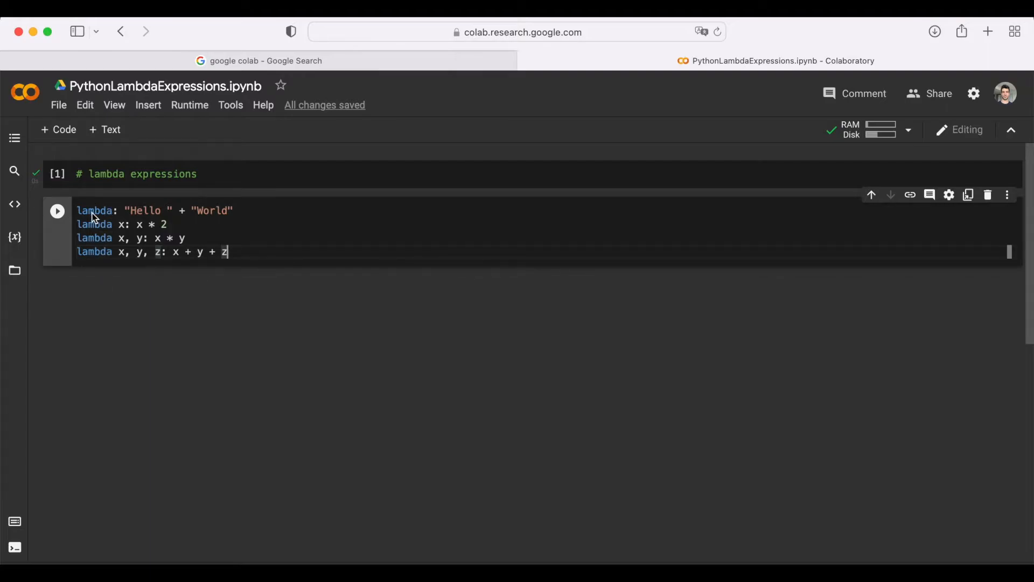
{"action": "mouse_move", "coordinate": [117, 366]}
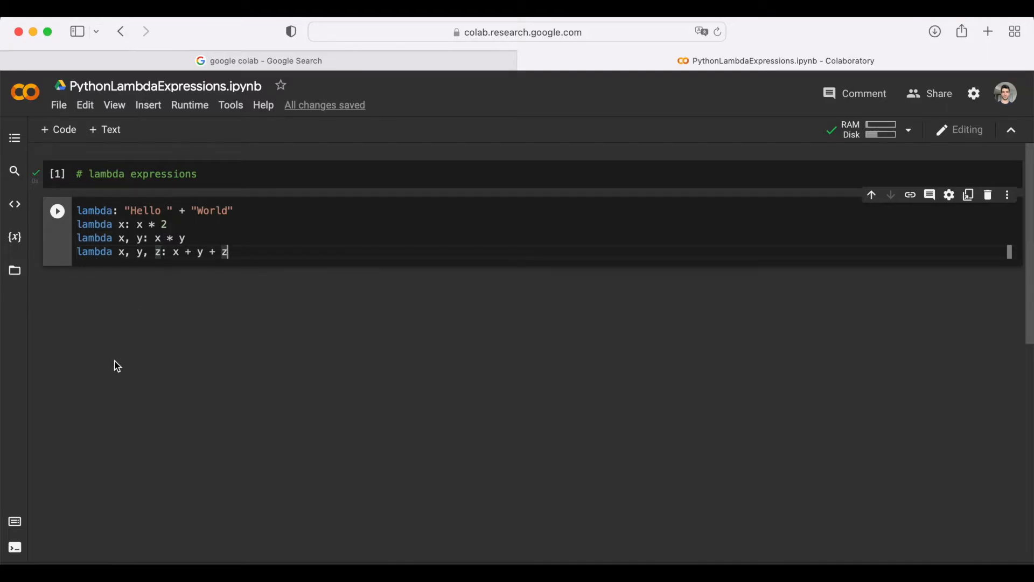
{"action": "mouse_move", "coordinate": [164, 333]}
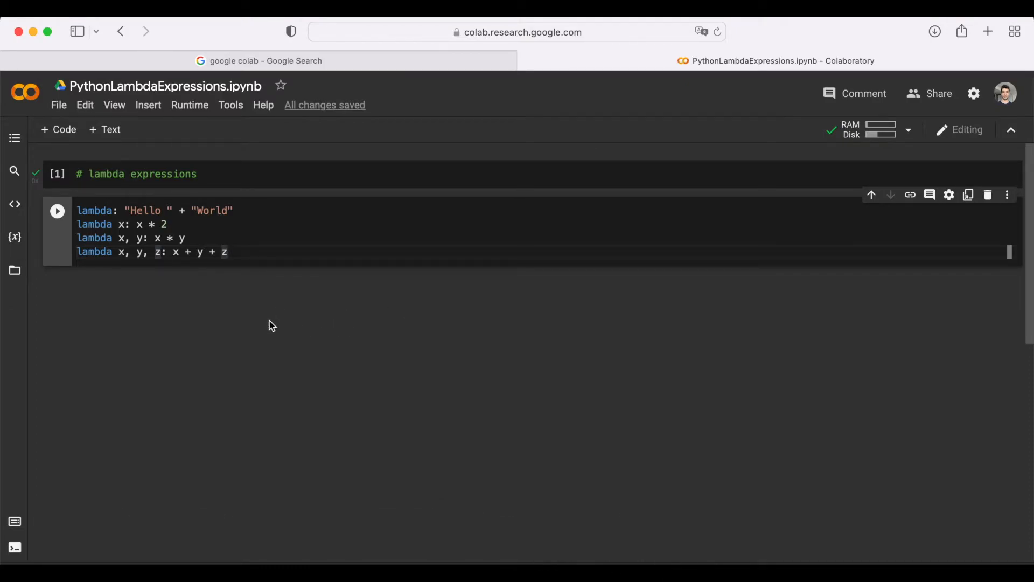
{"action": "mouse_move", "coordinate": [165, 310]}
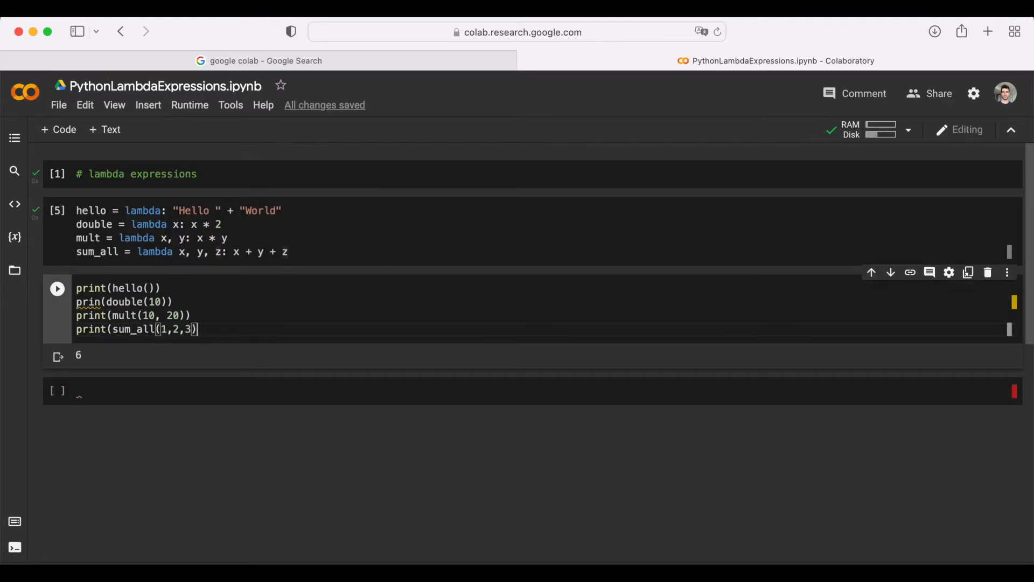
Step: Place the cursor on the misspelled 'prin' call in line 2
{"action": "left_click", "coordinate": [57, 288]}
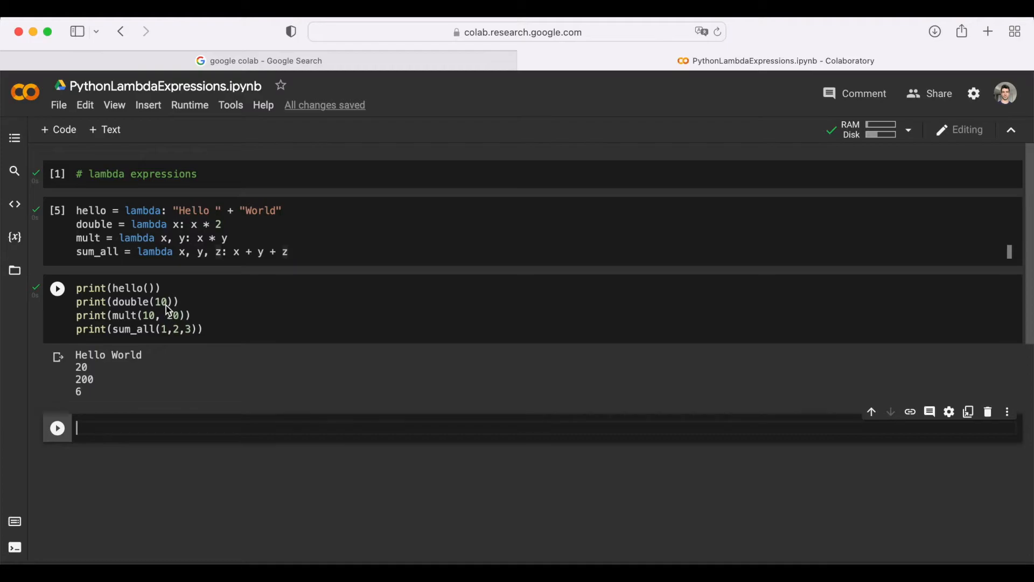
{"action": "mouse_move", "coordinate": [139, 323]}
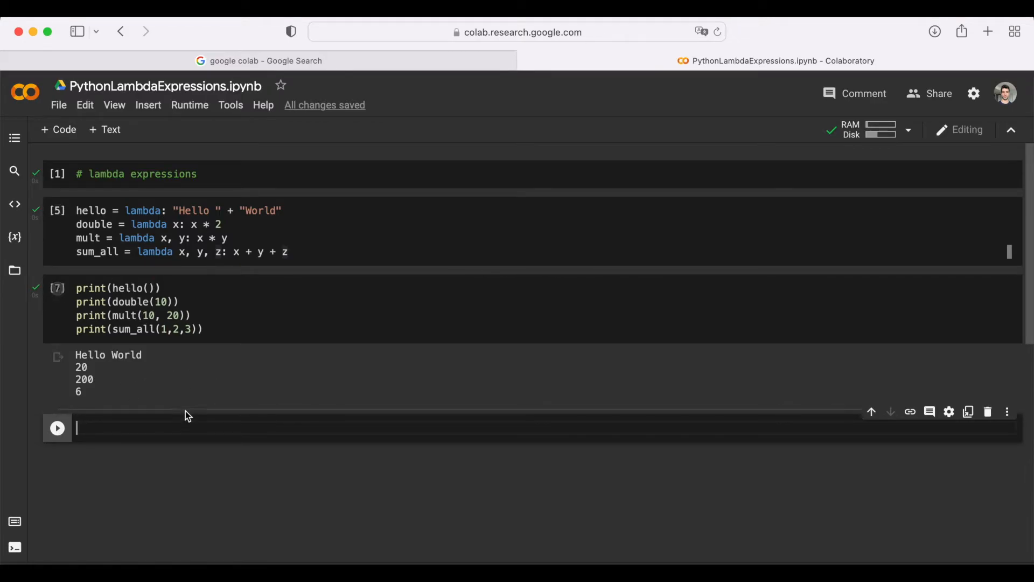
Step: Define multiply = lambda x, y=10: x * y in a new cell and run it
{"action": "type", "text": "m"}
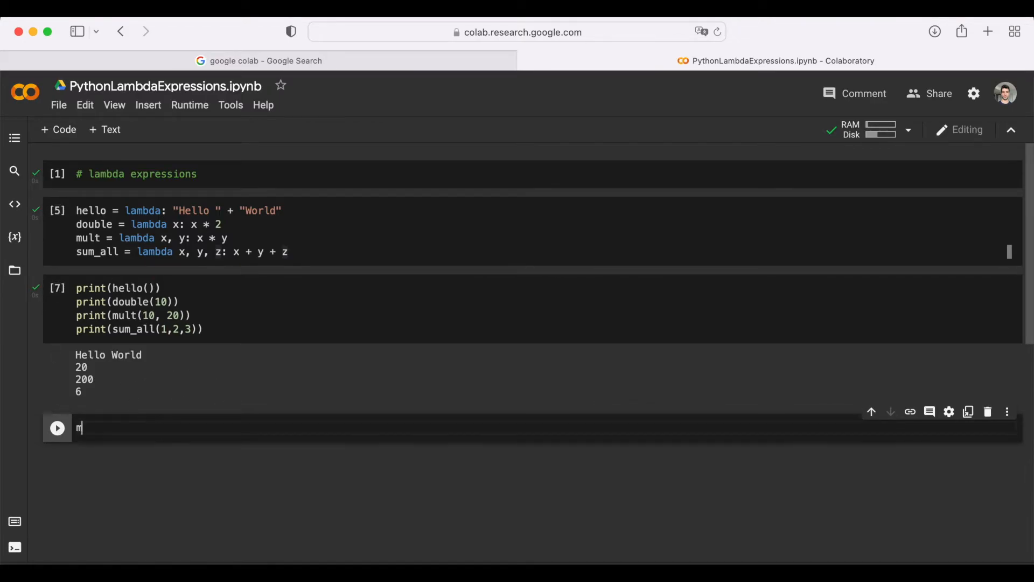
{"action": "type", "text": "ultiply = lambda x, y=10: x *"}
{"action": "type", "text": "print(multiply(10))"}
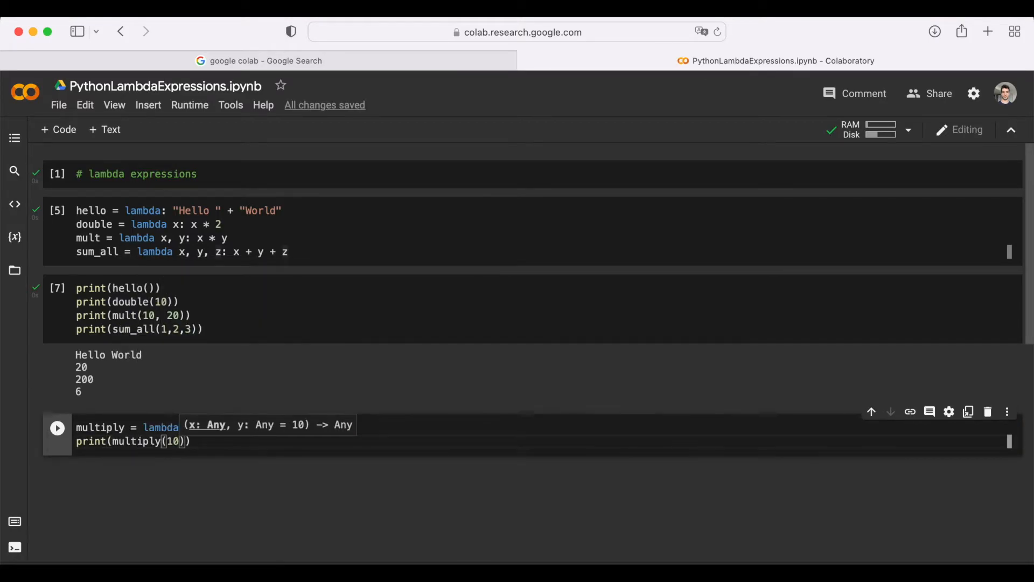
{"action": "left_click", "coordinate": [56, 427]}
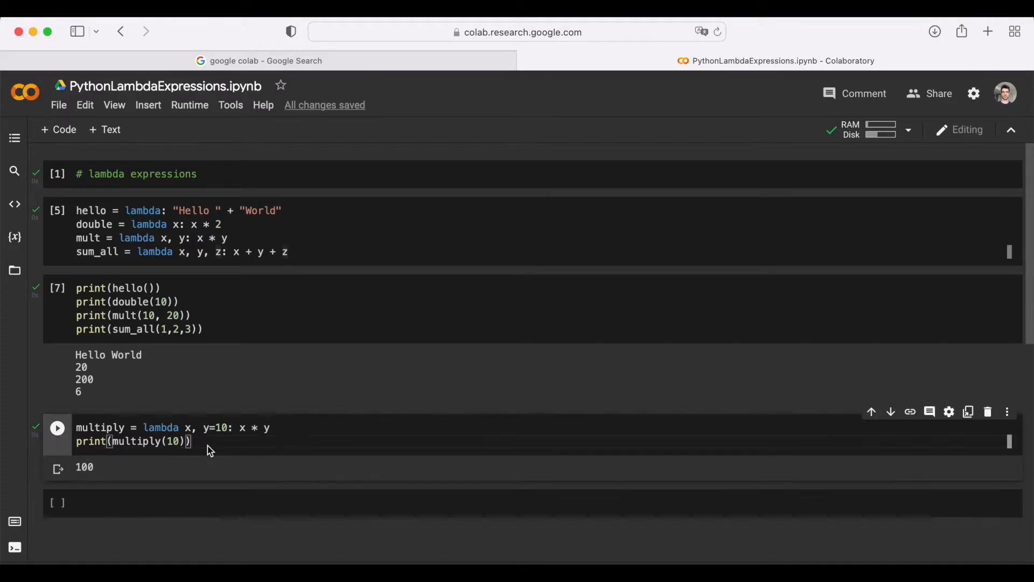
Step: Add print(multiply(10, 20)), rerun for 100 and 200, and start a higher order functions comment
{"action": "type", "text": "print(multiply(10, 20))"}
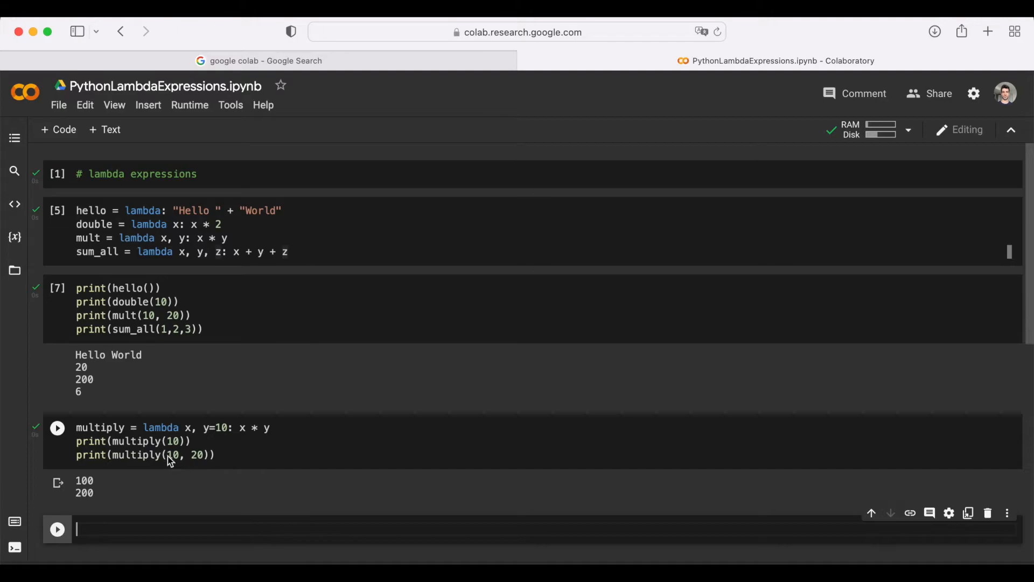
{"action": "mouse_move", "coordinate": [208, 459]}
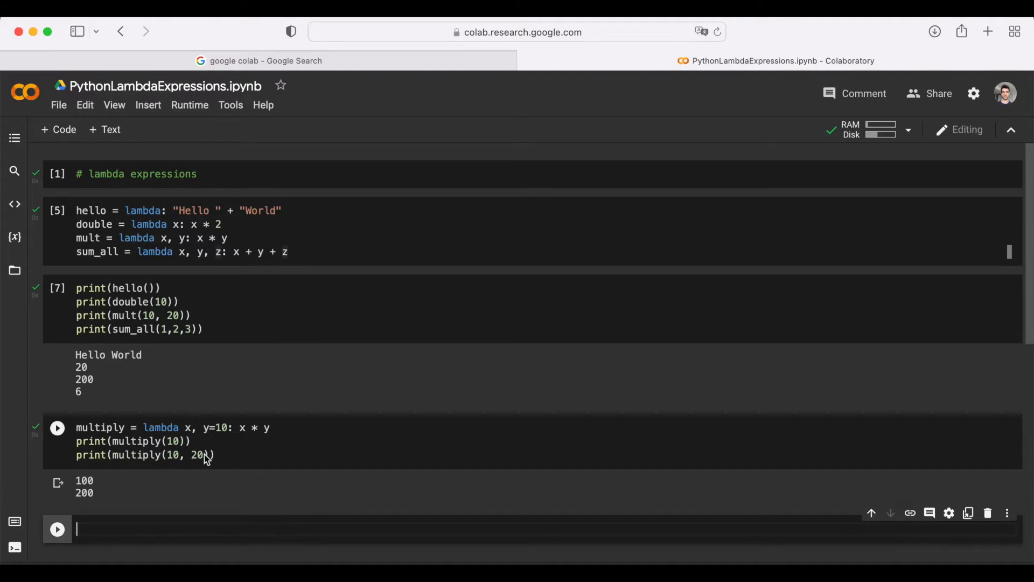
{"action": "mouse_move", "coordinate": [206, 462]}
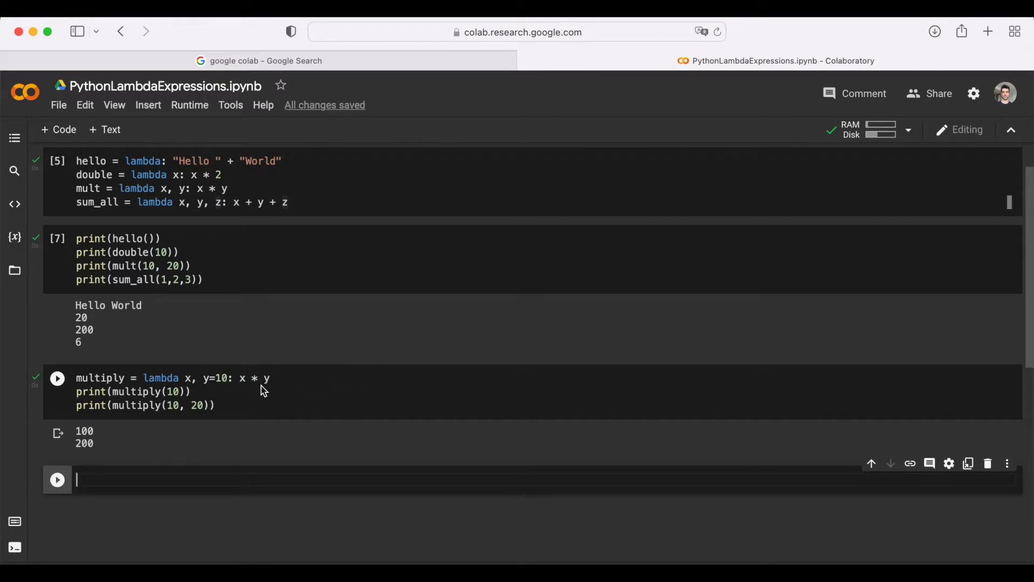
{"action": "mouse_move", "coordinate": [280, 380]}
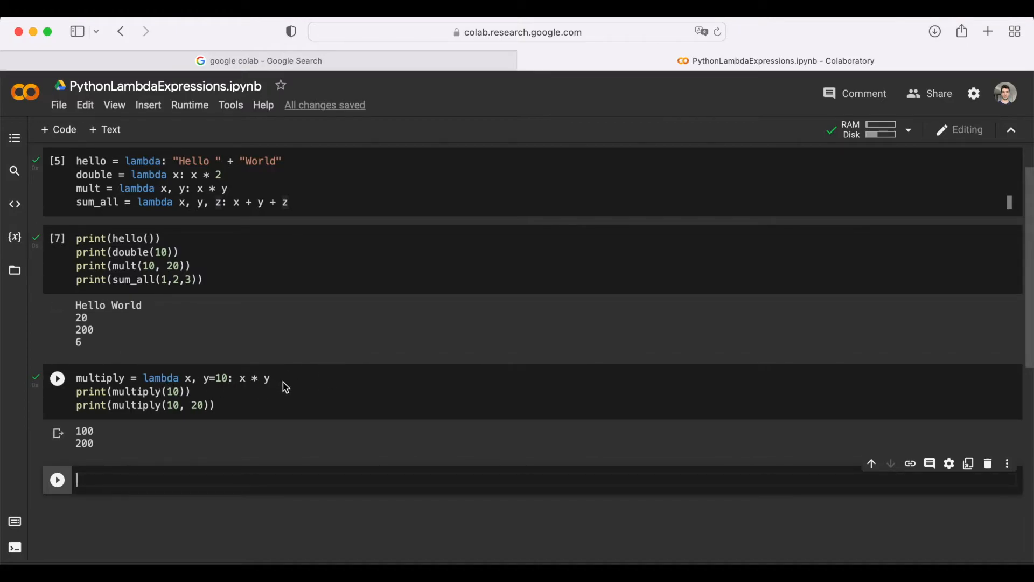
{"action": "mouse_move", "coordinate": [239, 402]}
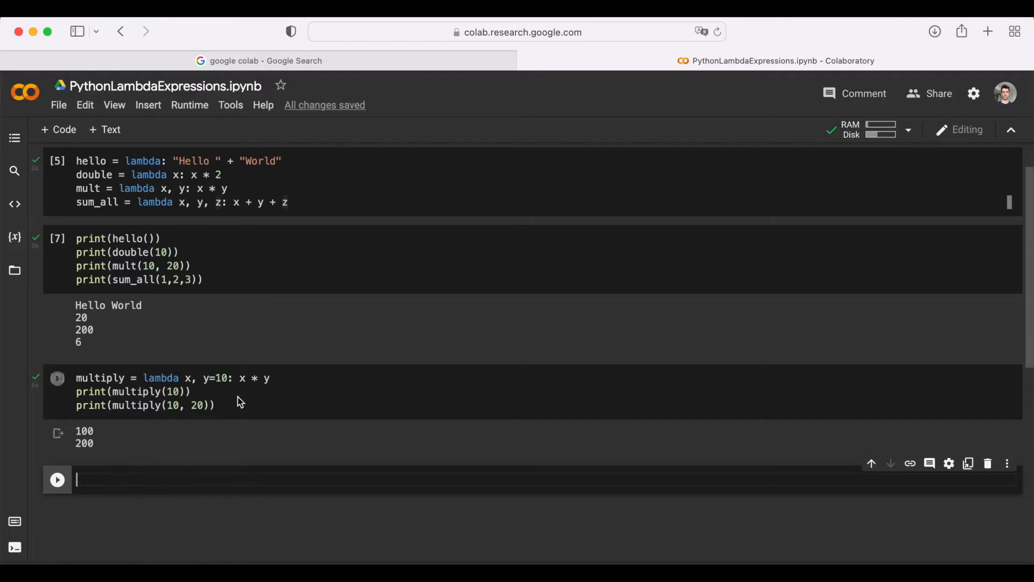
{"action": "left_click", "coordinate": [57, 379]}
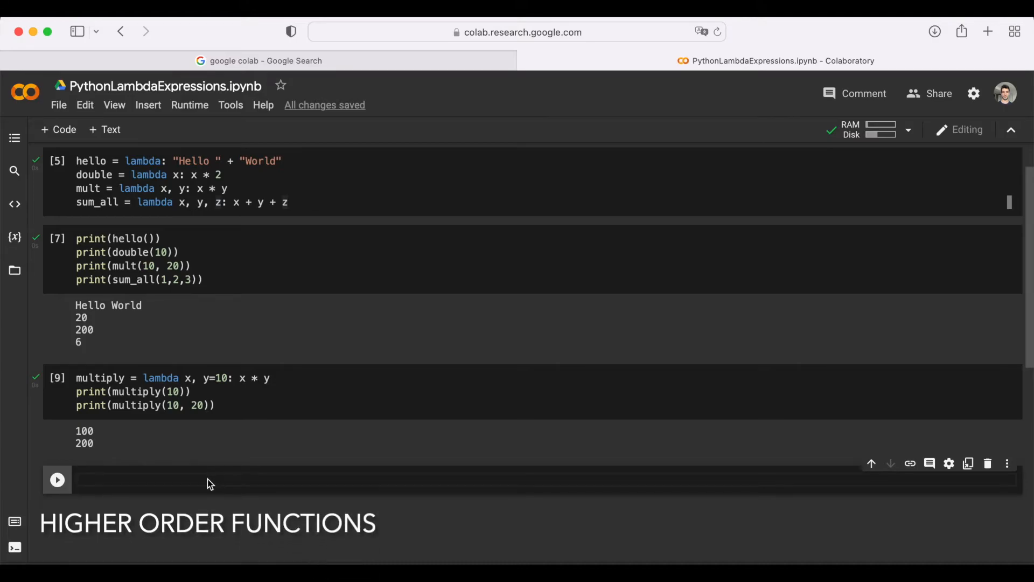
{"action": "type", "text": "# higer order functions"}
{"action": "type", "text": "# map filter"}
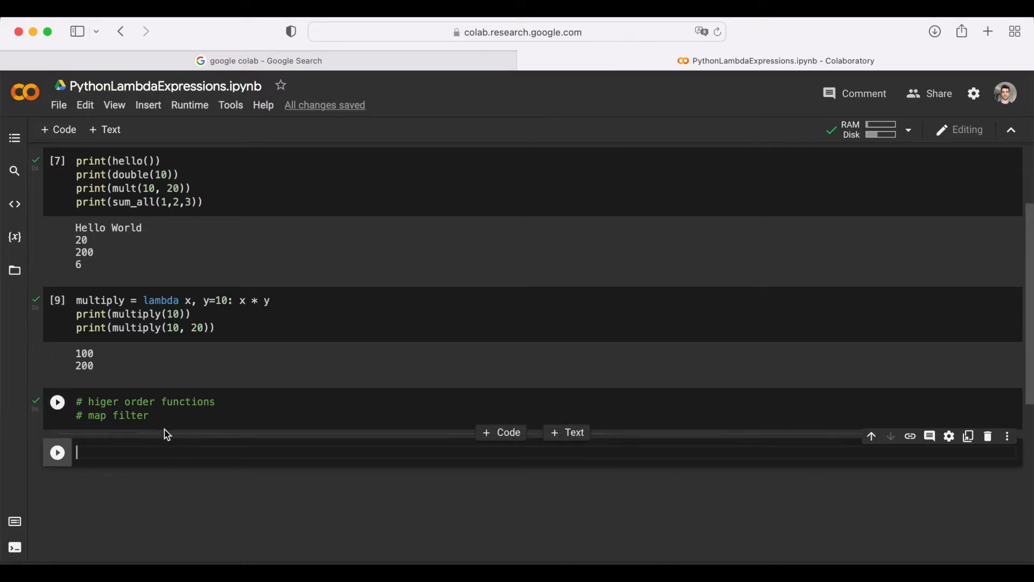
Step: Write the double(x) function, numbers list and print of list(map(double, numbers))
{"action": "type", "text": "def double(x):"}
{"action": "type", "text": "doubled = list"}
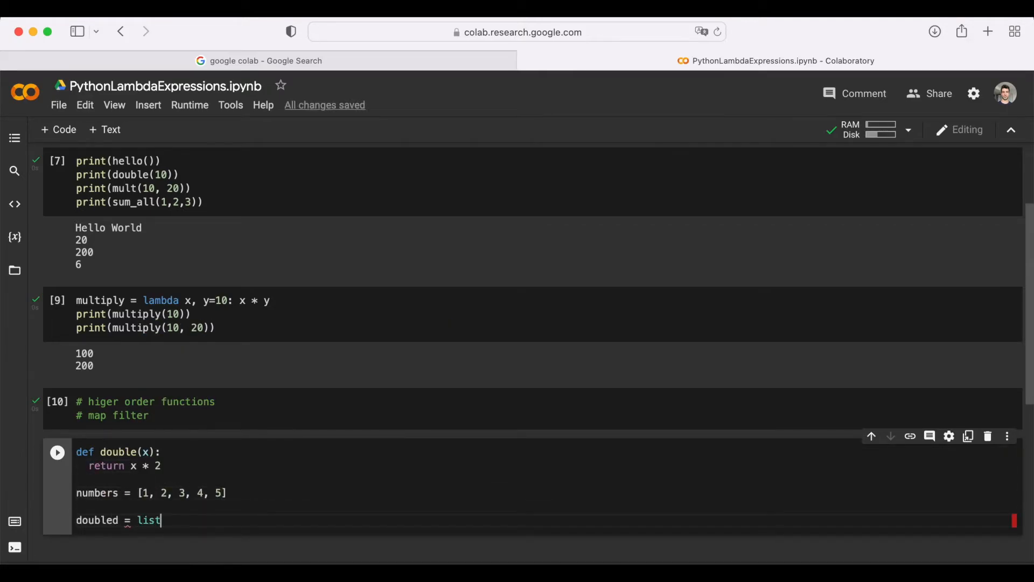
{"action": "type", "text": "(map(double, numbers))"}
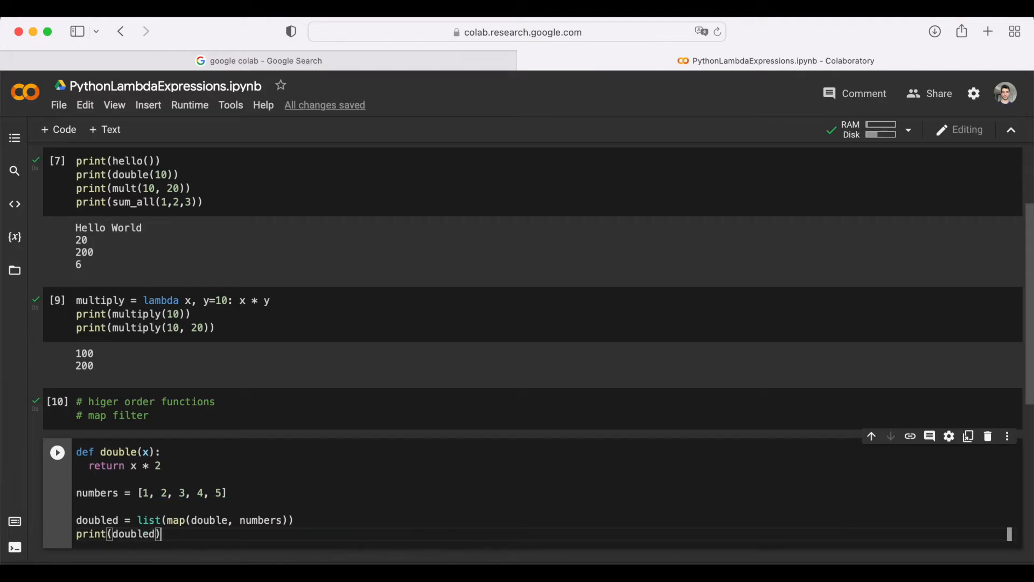
{"action": "scroll", "scroll_direction": "down", "scroll_amount": 3}
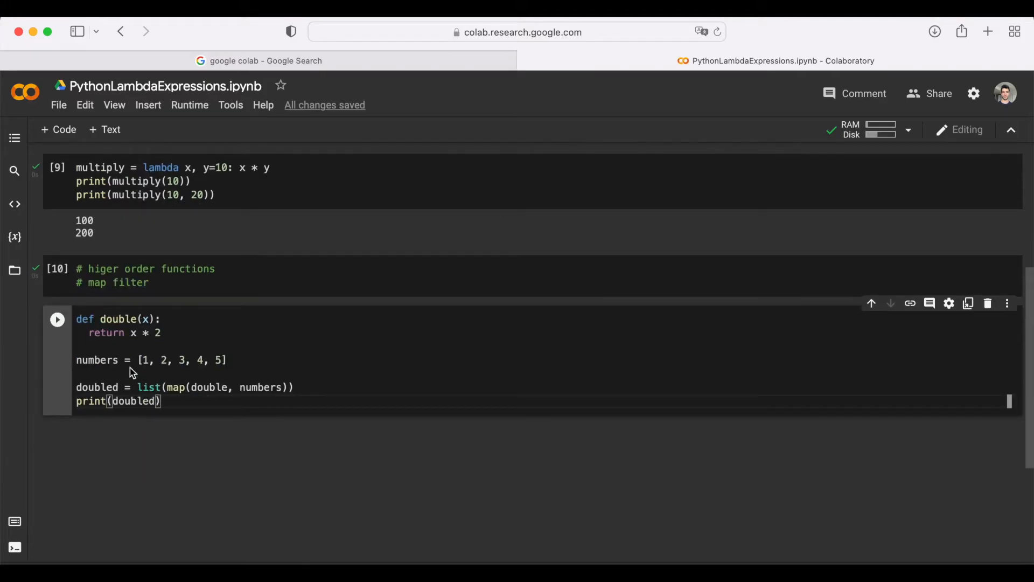
{"action": "mouse_move", "coordinate": [187, 397]}
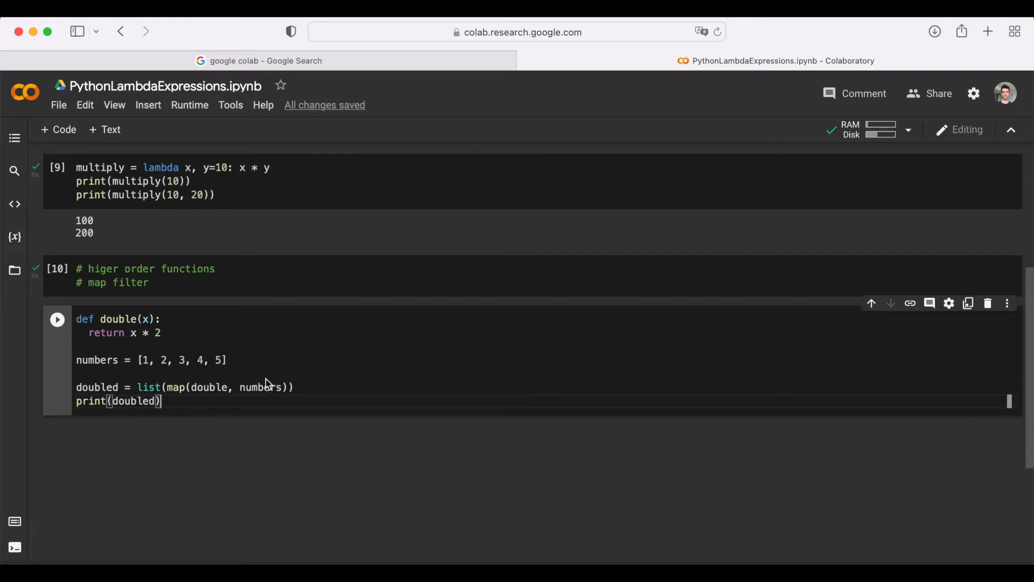
{"action": "mouse_move", "coordinate": [244, 375]}
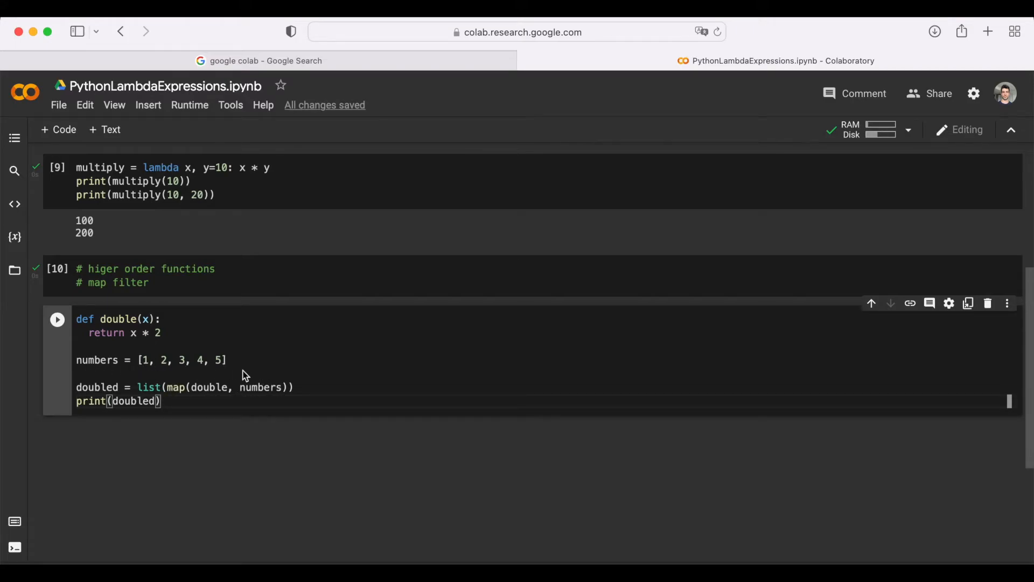
{"action": "mouse_move", "coordinate": [211, 395]}
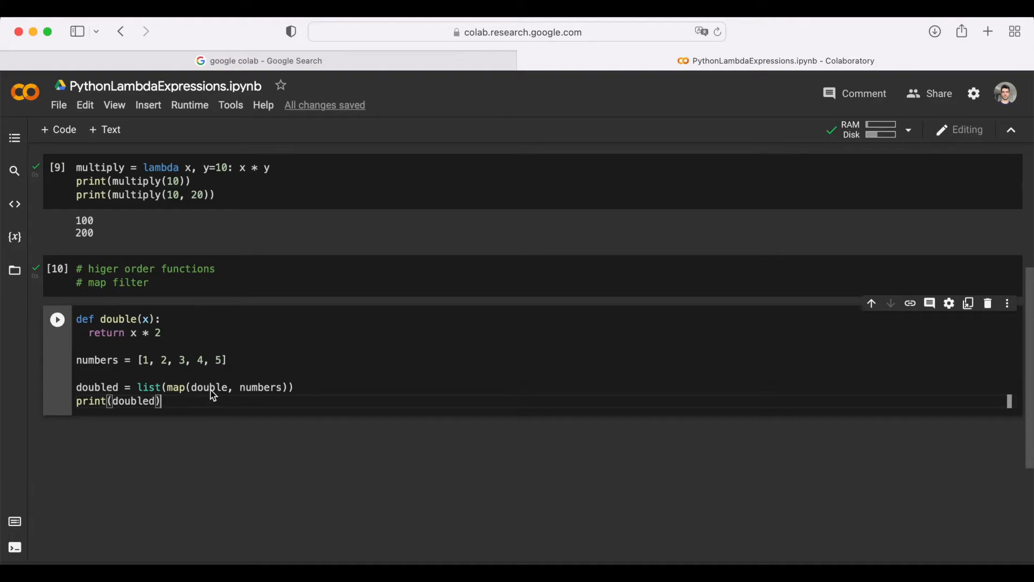
{"action": "mouse_move", "coordinate": [224, 405]}
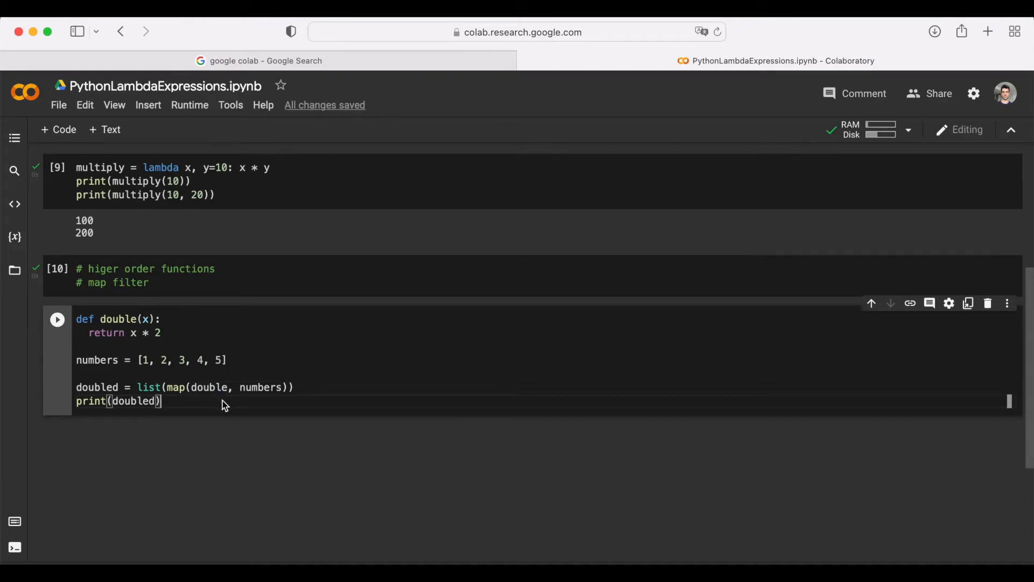
{"action": "mouse_move", "coordinate": [207, 388]}
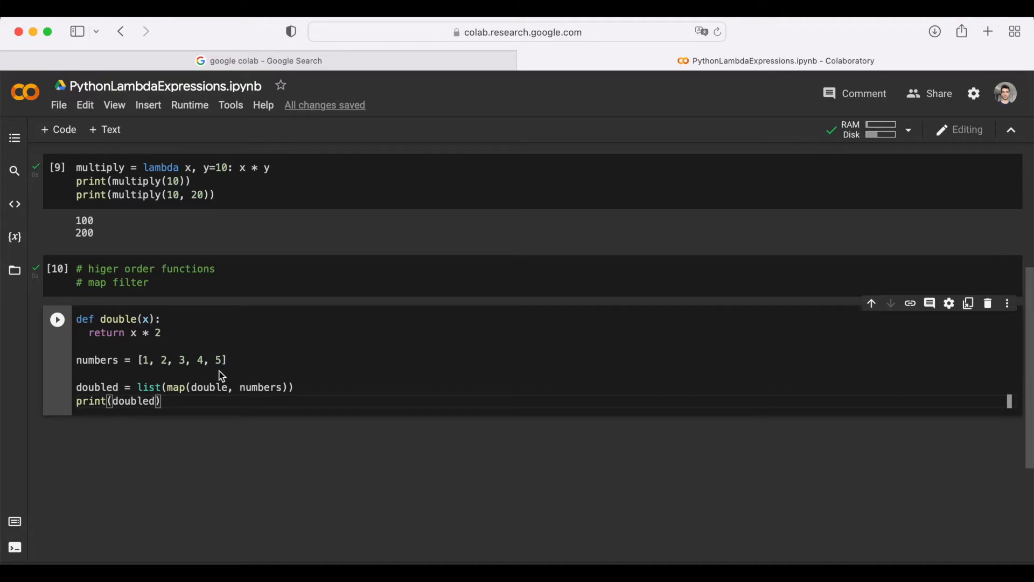
{"action": "mouse_move", "coordinate": [261, 388]}
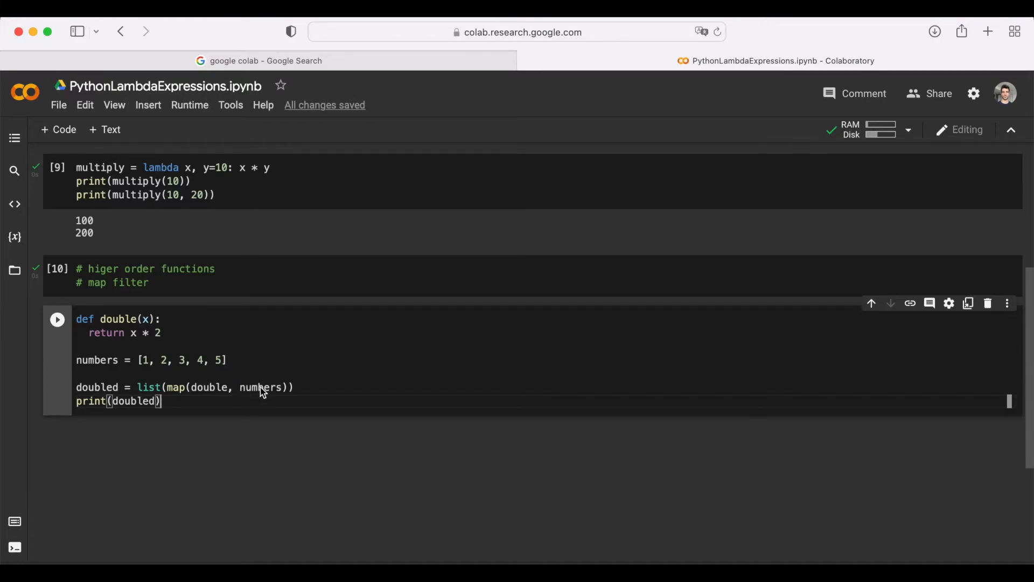
{"action": "mouse_move", "coordinate": [223, 358]}
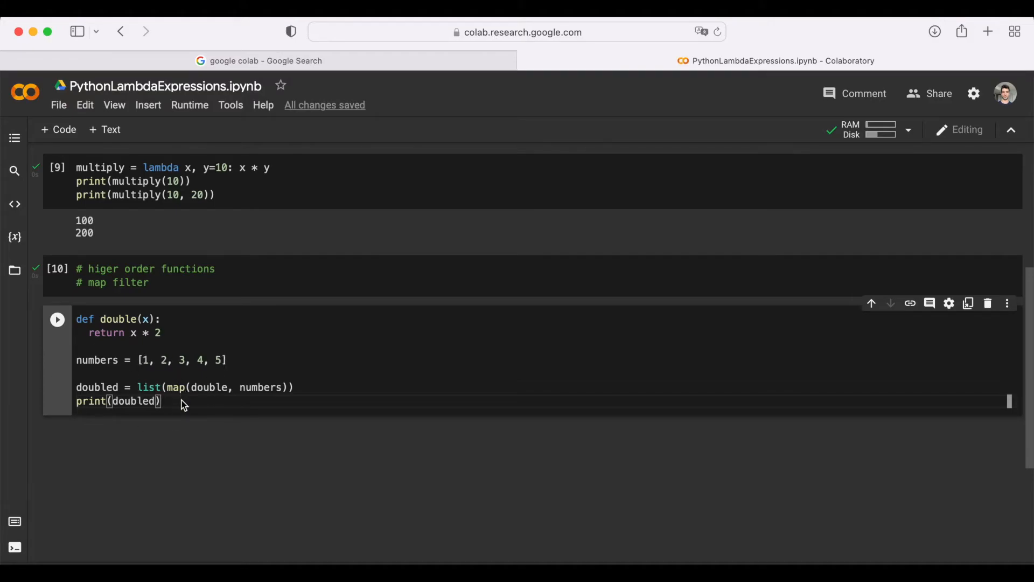
Step: Run the map cell to print [2, 4, 6, 8, 10], then select the new cell
{"action": "left_click", "coordinate": [56, 320]}
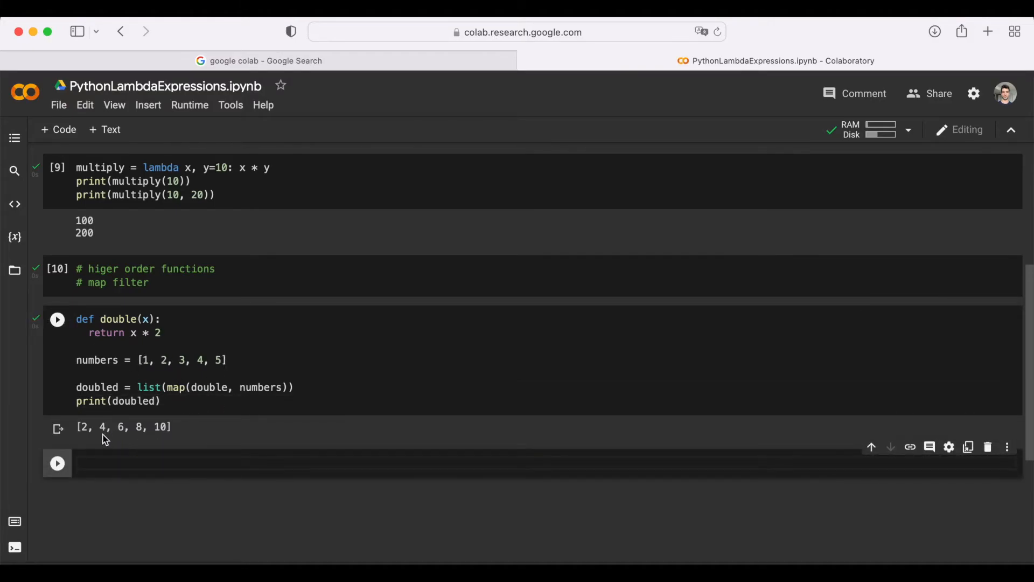
{"action": "mouse_move", "coordinate": [229, 368]}
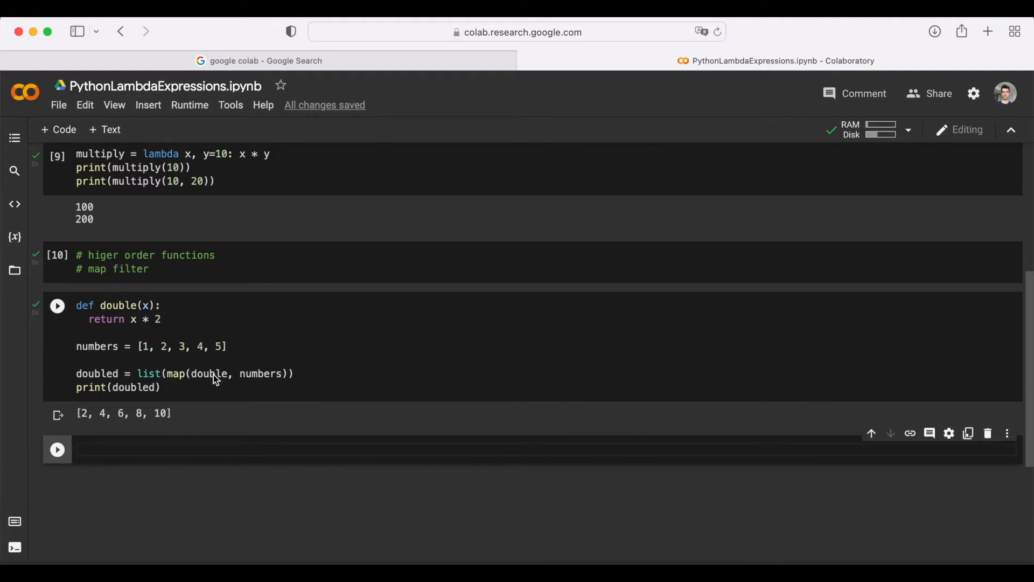
{"action": "left_click", "coordinate": [264, 449]}
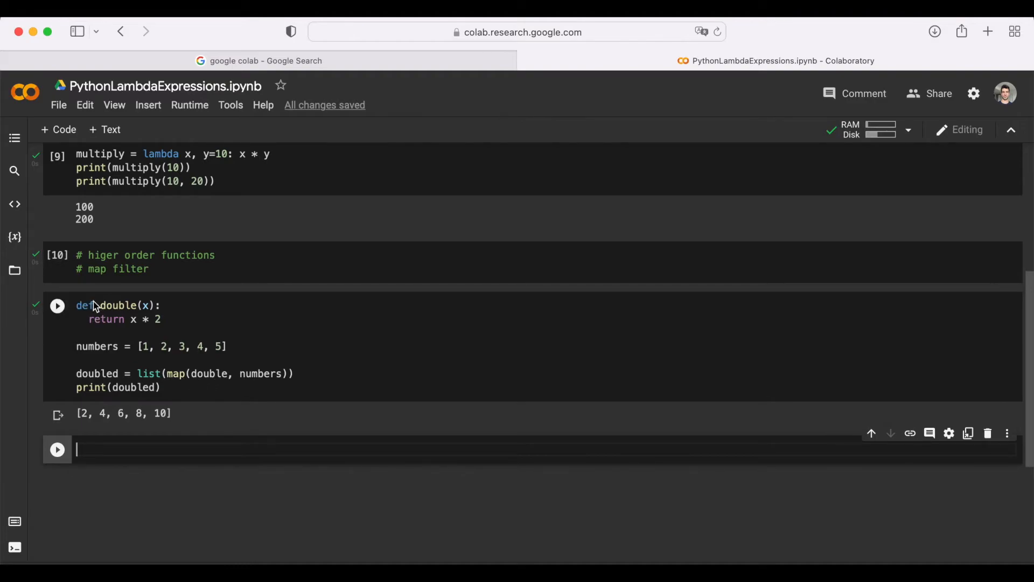
{"action": "mouse_move", "coordinate": [121, 323]}
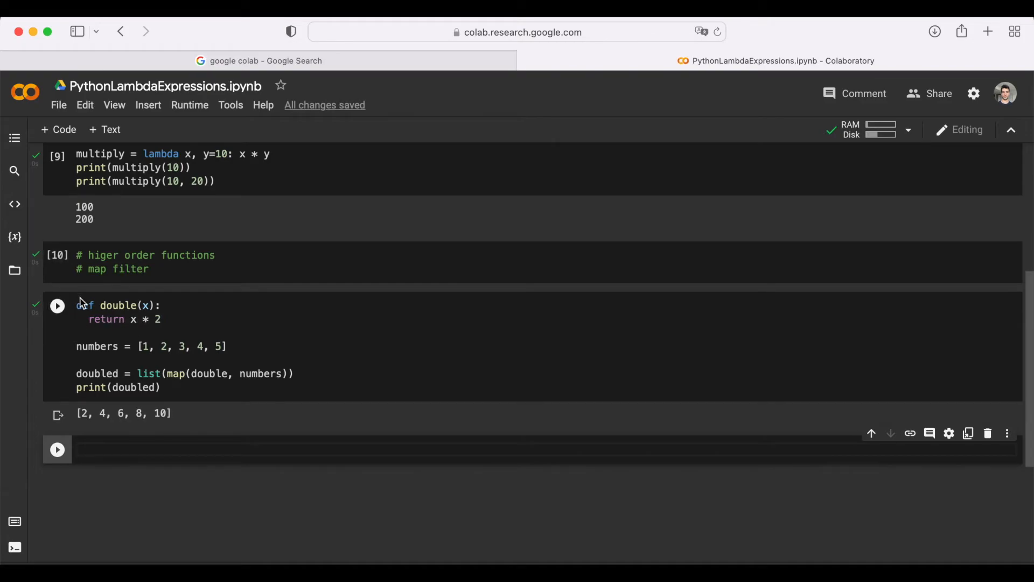
{"action": "mouse_move", "coordinate": [214, 383]}
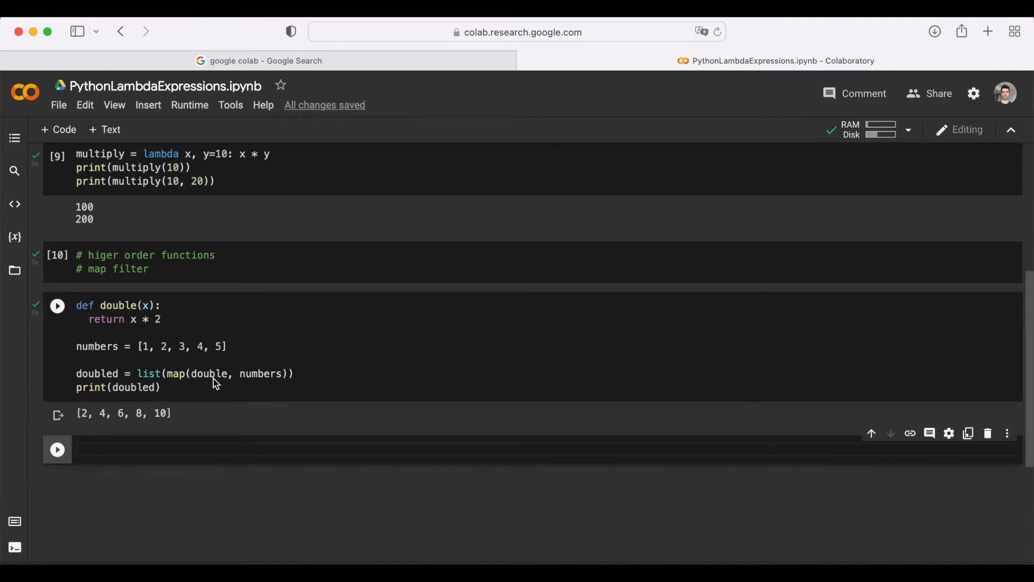
Step: Write doubled2 = list(map(lambda x: x * 2, numbers)) and print(doubled2) in the new cell
{"action": "left_click", "coordinate": [56, 305]}
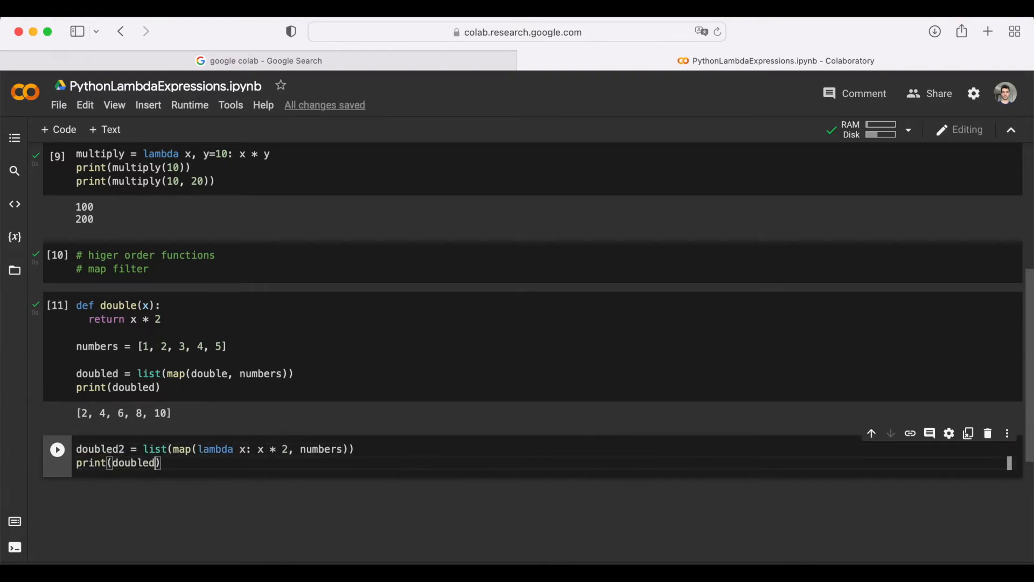
{"action": "left_click", "coordinate": [57, 449]}
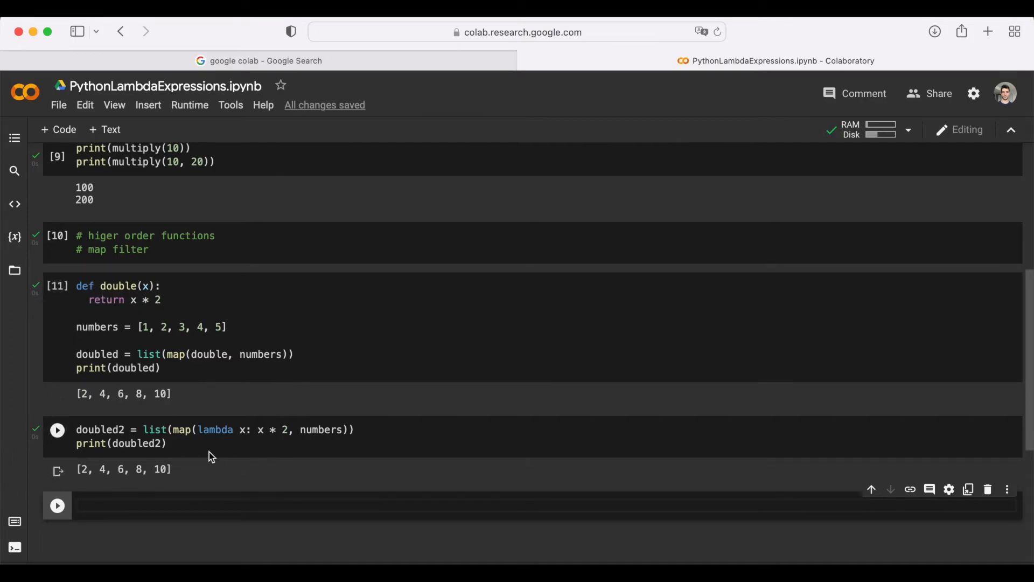
{"action": "mouse_move", "coordinate": [232, 424]}
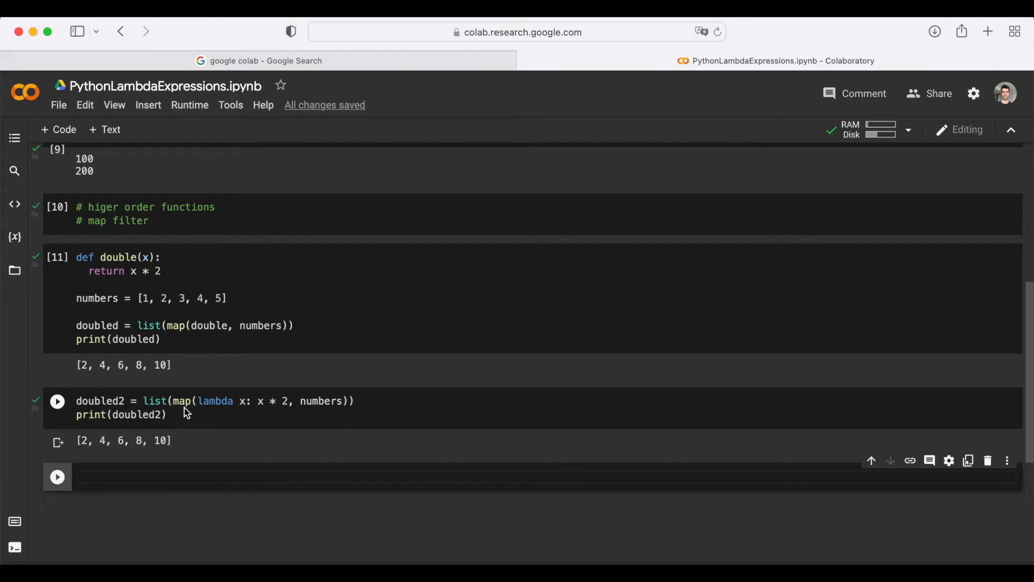
{"action": "mouse_move", "coordinate": [267, 403]}
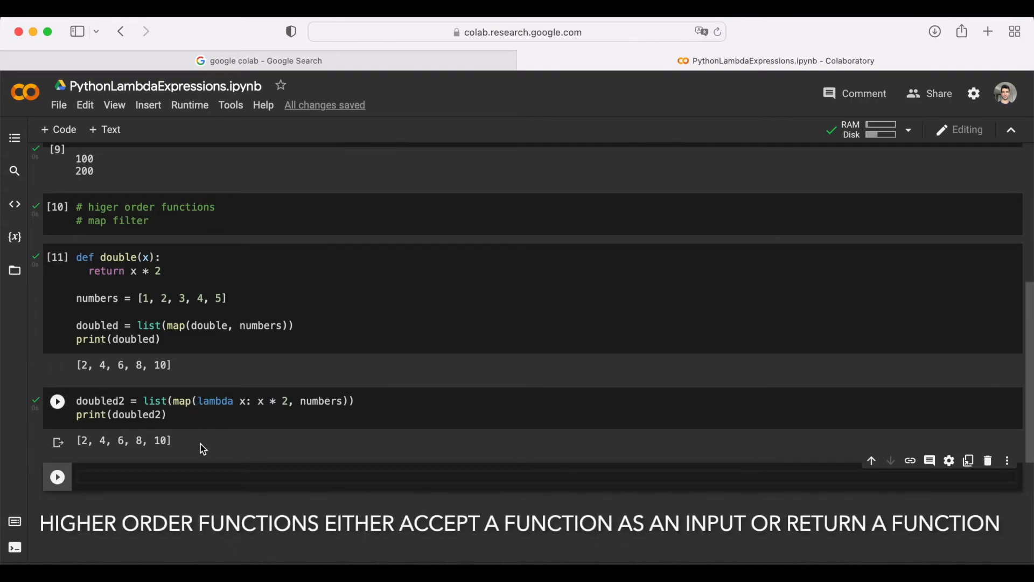
{"action": "mouse_move", "coordinate": [257, 411]}
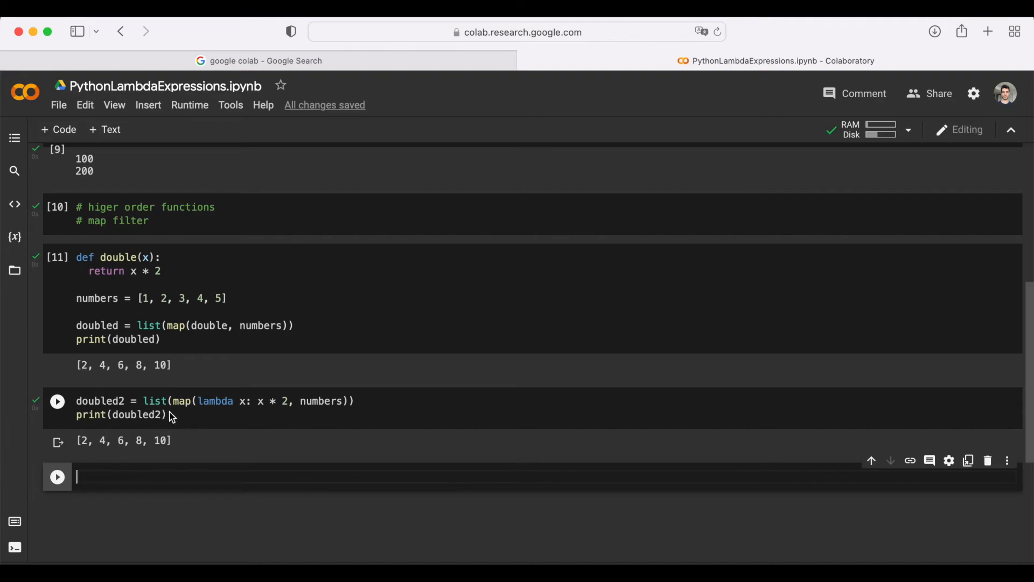
{"action": "mouse_move", "coordinate": [246, 422]}
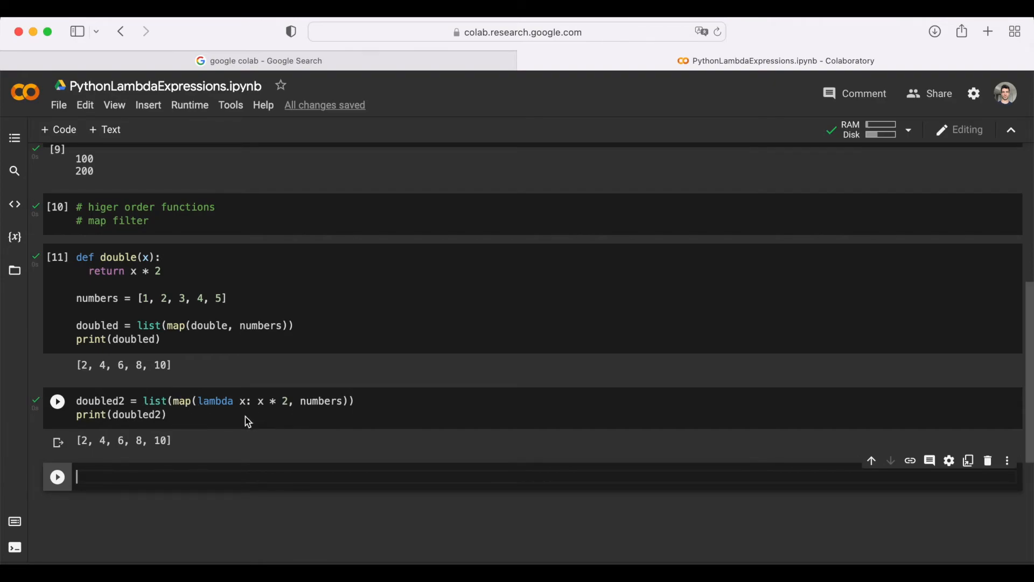
{"action": "mouse_move", "coordinate": [198, 415]}
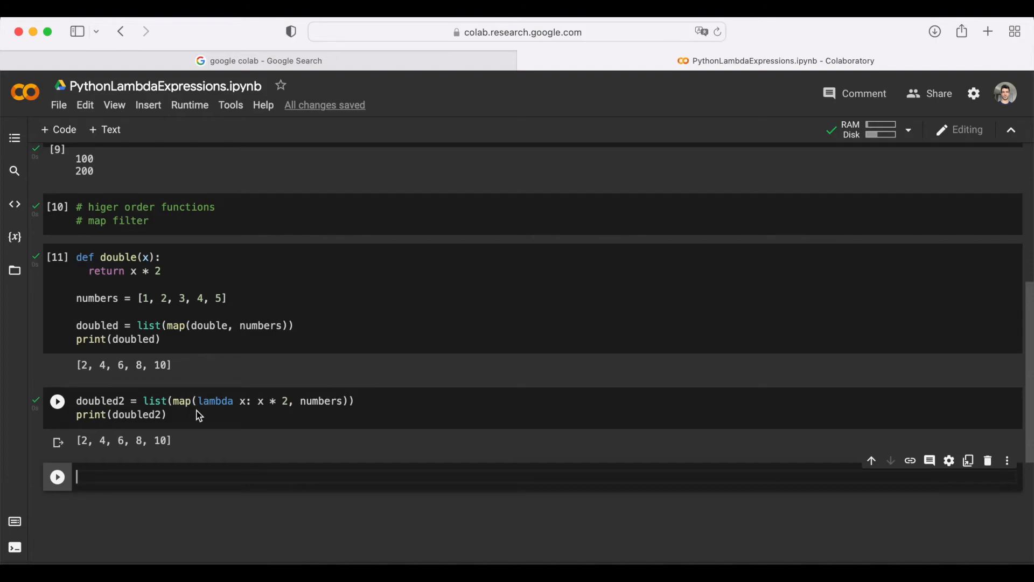
{"action": "mouse_move", "coordinate": [246, 428]}
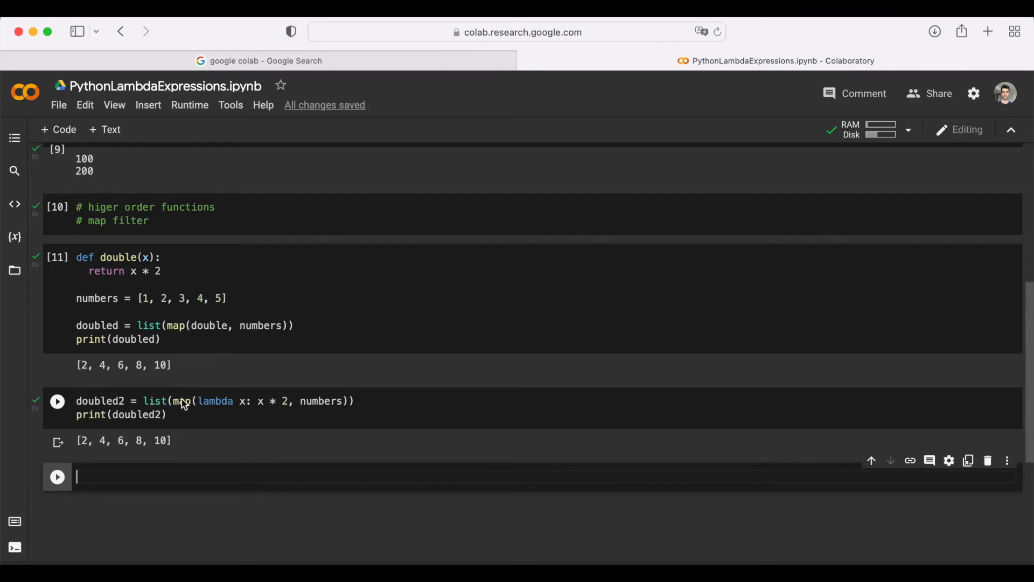
{"action": "mouse_move", "coordinate": [204, 449]}
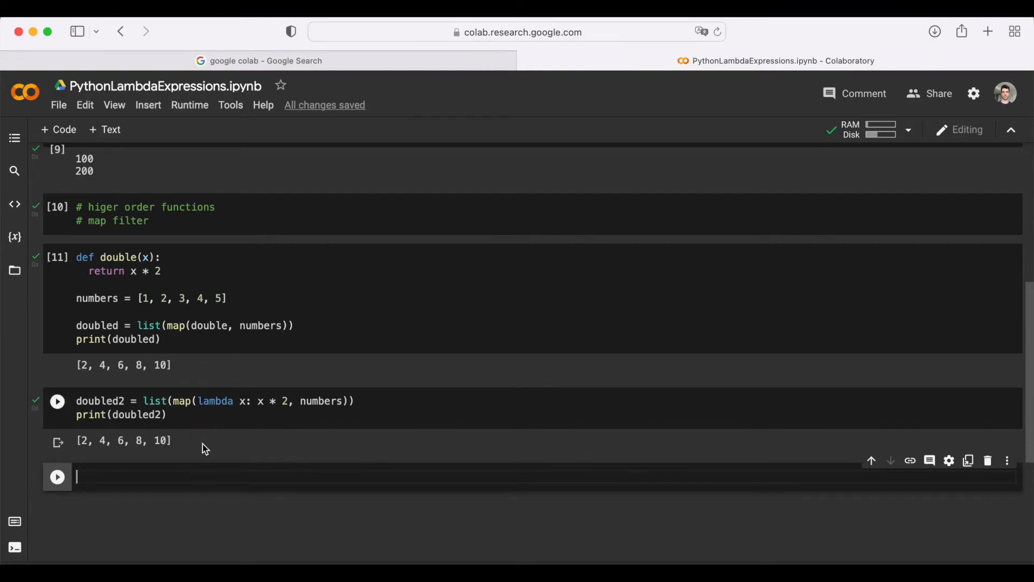
{"action": "mouse_move", "coordinate": [237, 430]}
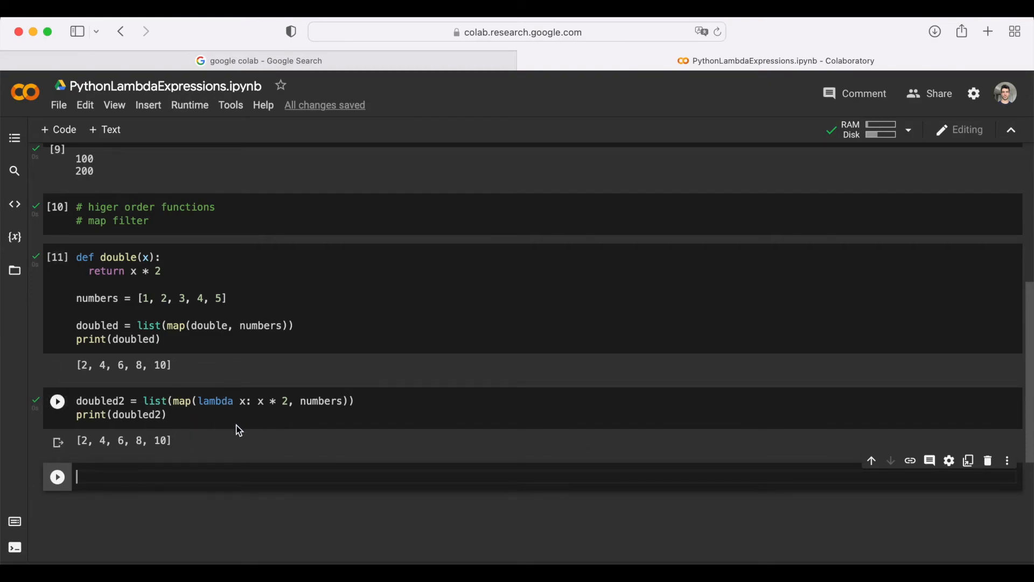
Step: Start the filtered_numbers = list(filter(lambda x: x % 2 == 0, numbers)) assignment
{"action": "type", "text": "filtered_numbers = list(filter(lambda x: x % 2 == 0, numbers"}
{"action": "type", "text": "print(filtered_numbers)"}
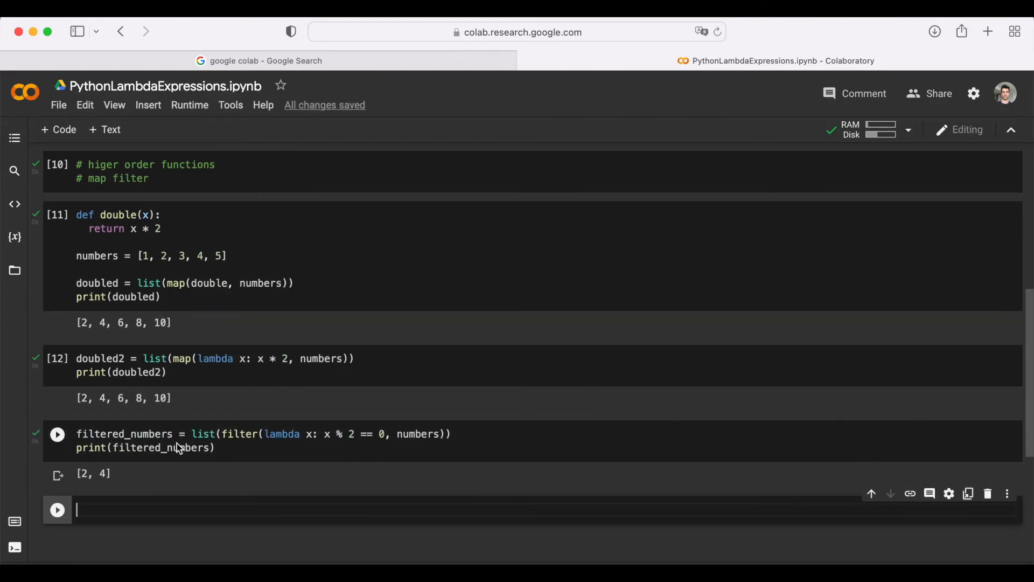
{"action": "mouse_move", "coordinate": [301, 465]}
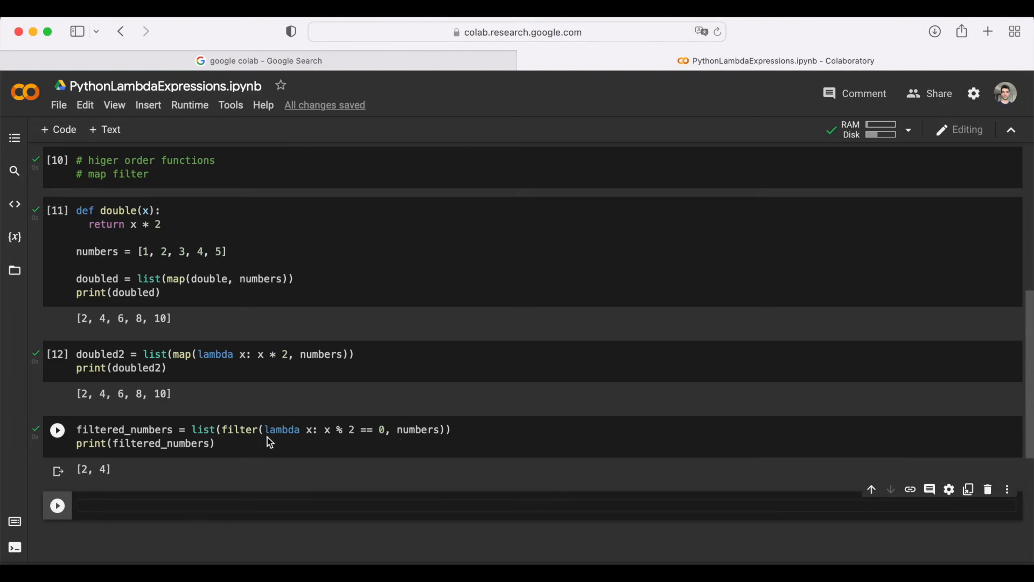
{"action": "mouse_move", "coordinate": [381, 437]}
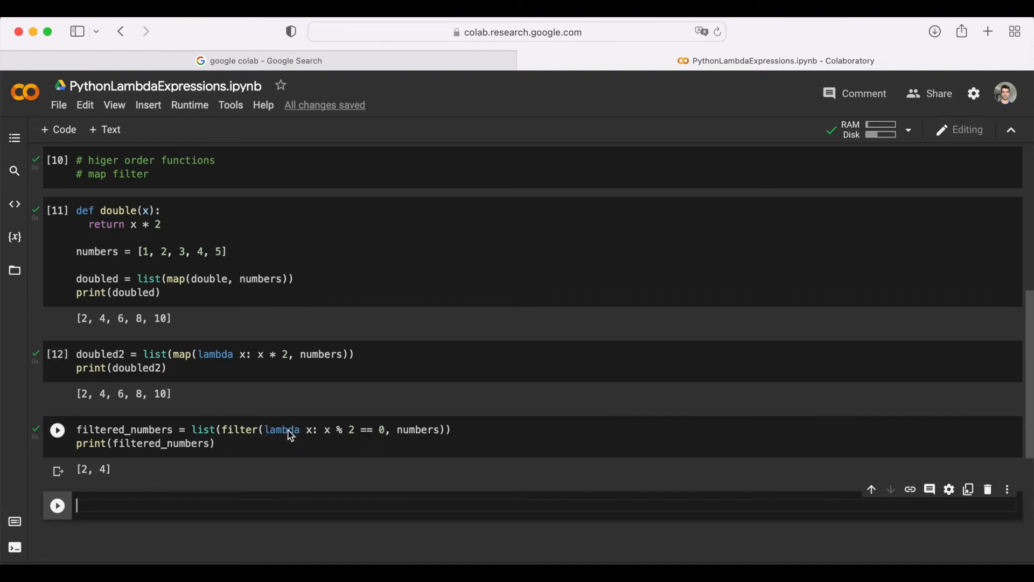
{"action": "mouse_move", "coordinate": [358, 444]}
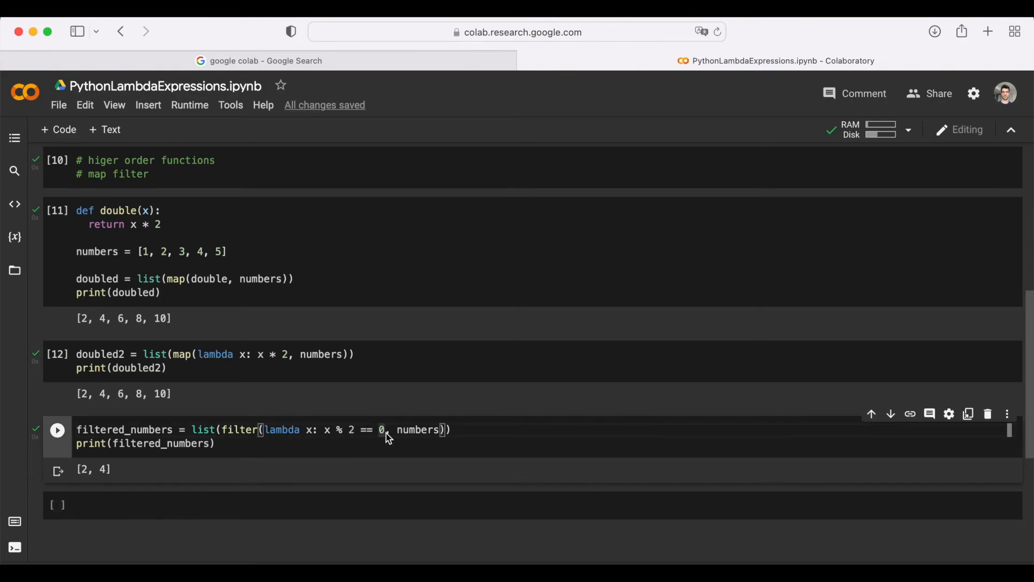
Step: Make the filter test x % 2 == 1, rerun it to print [1, 3, 5], and add a code cell below
{"action": "type", "text": "1"}
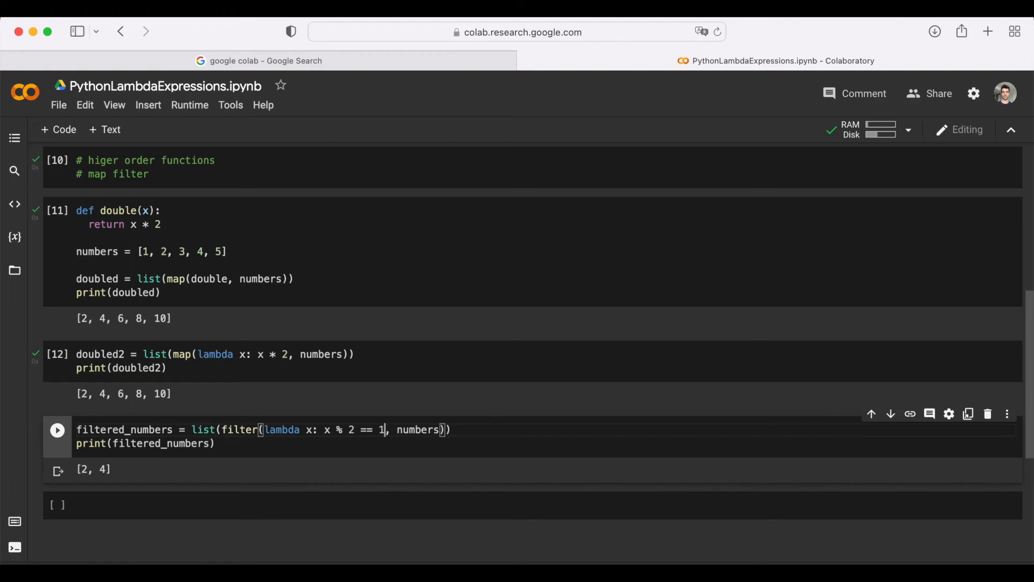
{"action": "left_click", "coordinate": [57, 429]}
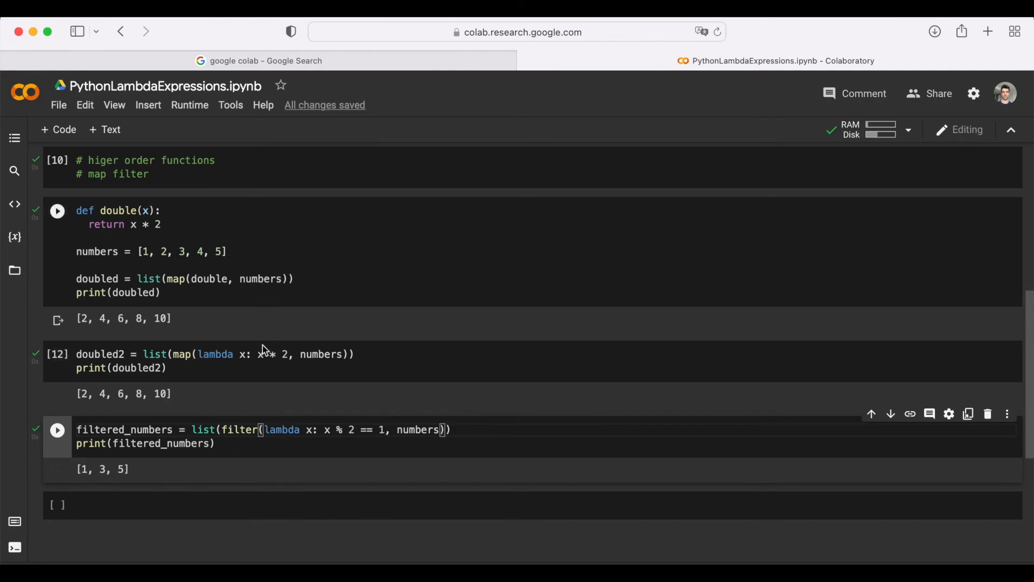
{"action": "left_click", "coordinate": [58, 211]}
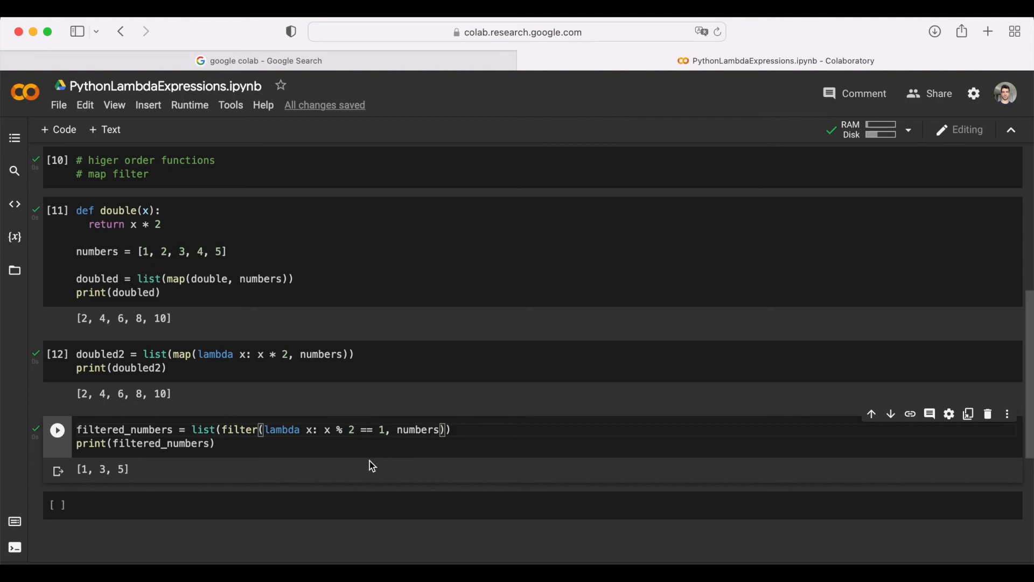
{"action": "mouse_move", "coordinate": [376, 430]}
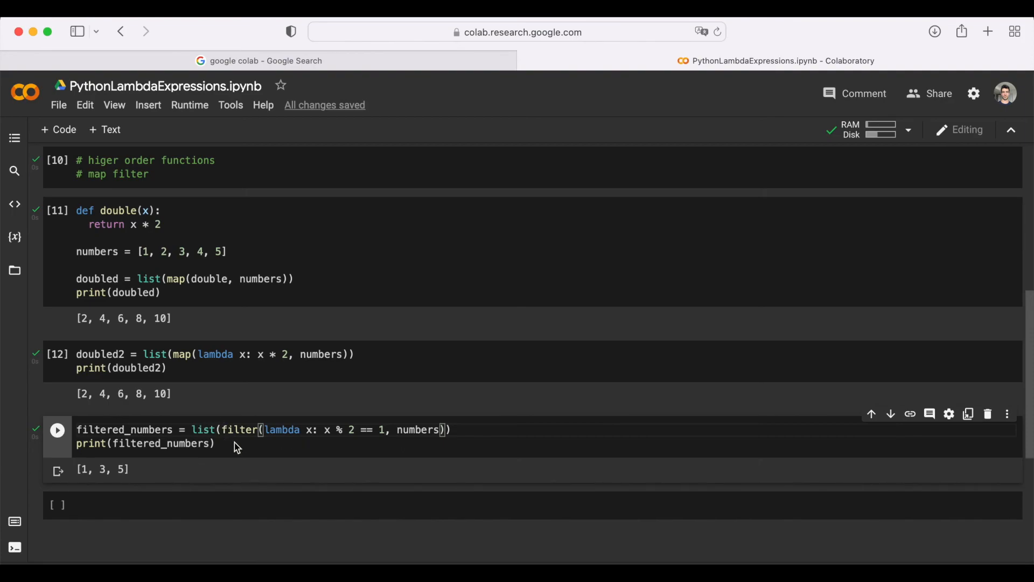
{"action": "mouse_move", "coordinate": [90, 425]}
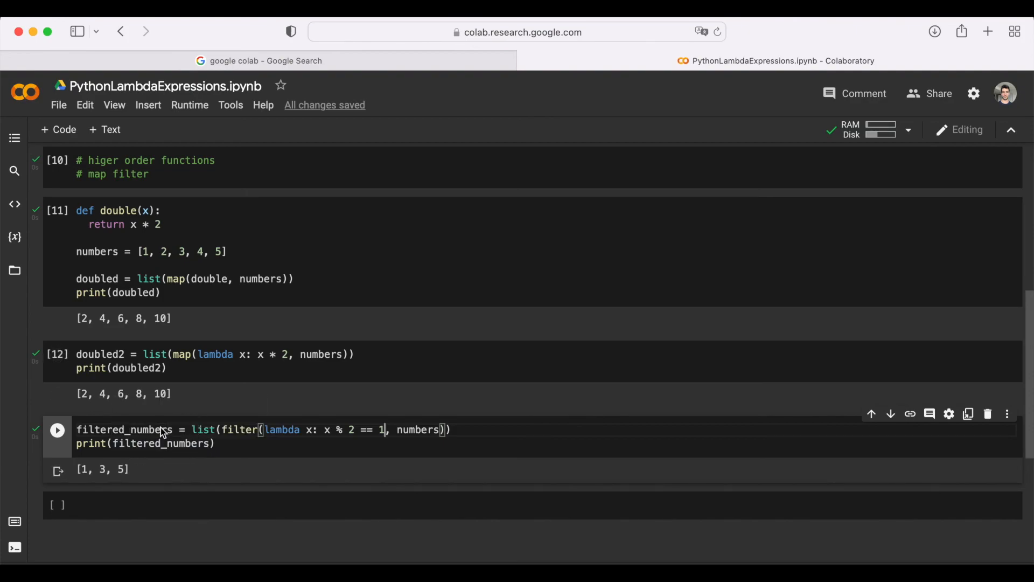
{"action": "mouse_move", "coordinate": [211, 458]}
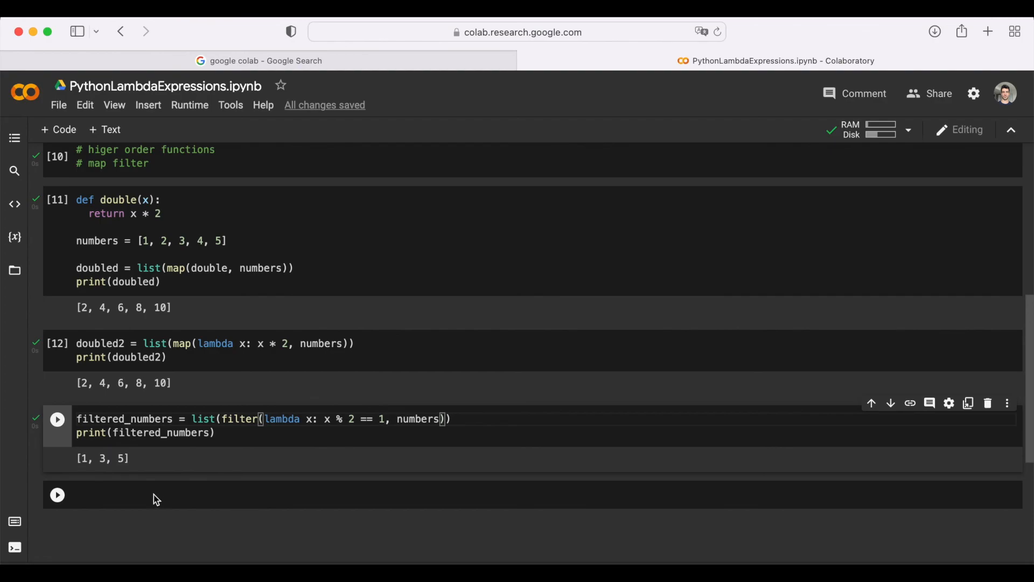
{"action": "mouse_move", "coordinate": [145, 497]}
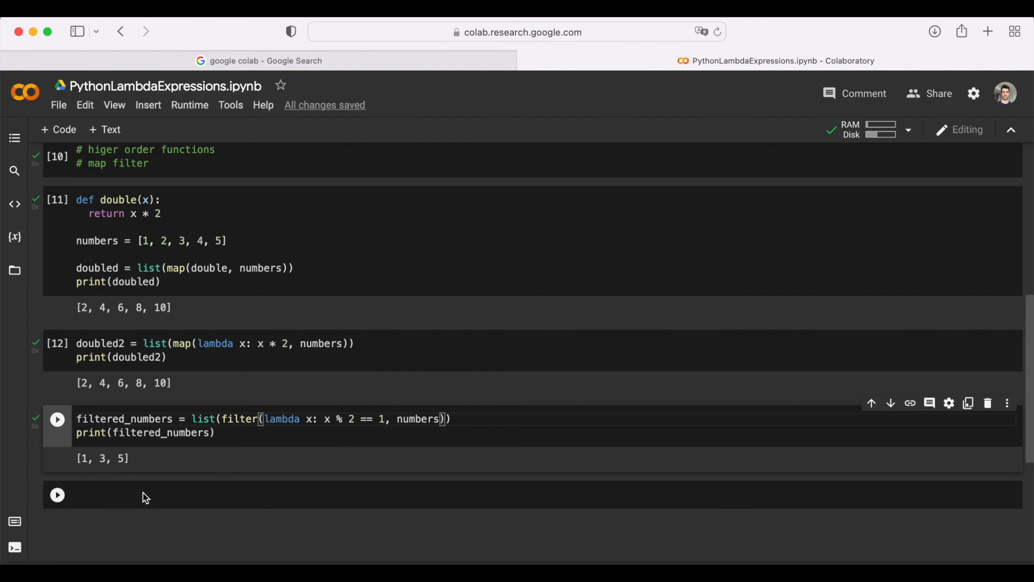
Step: Type the comment '# list comprehension' into the new empty code cell
{"action": "type", "text": "# list comprehension"}
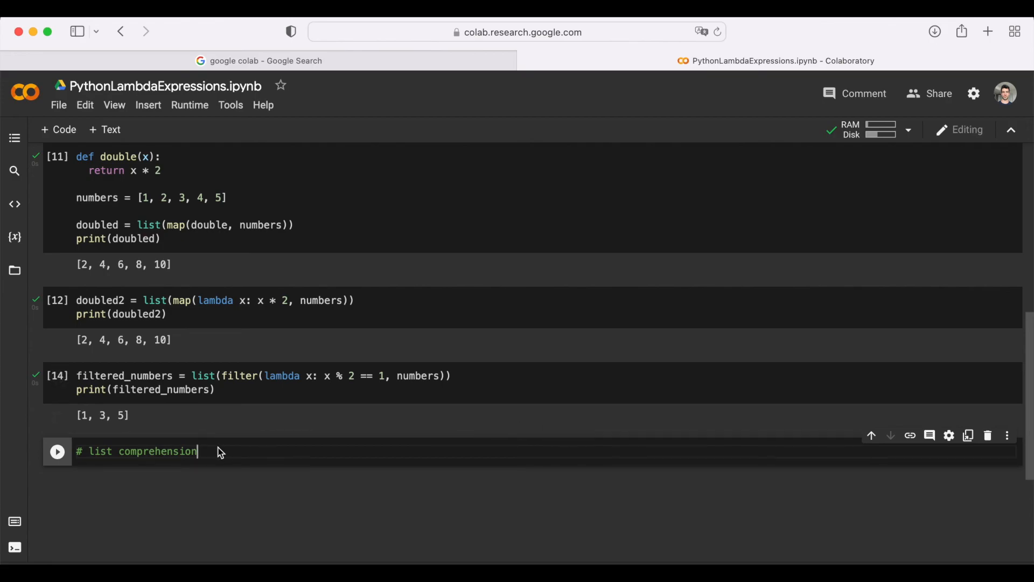
{"action": "scroll", "scroll_direction": "down", "scroll_amount": 3}
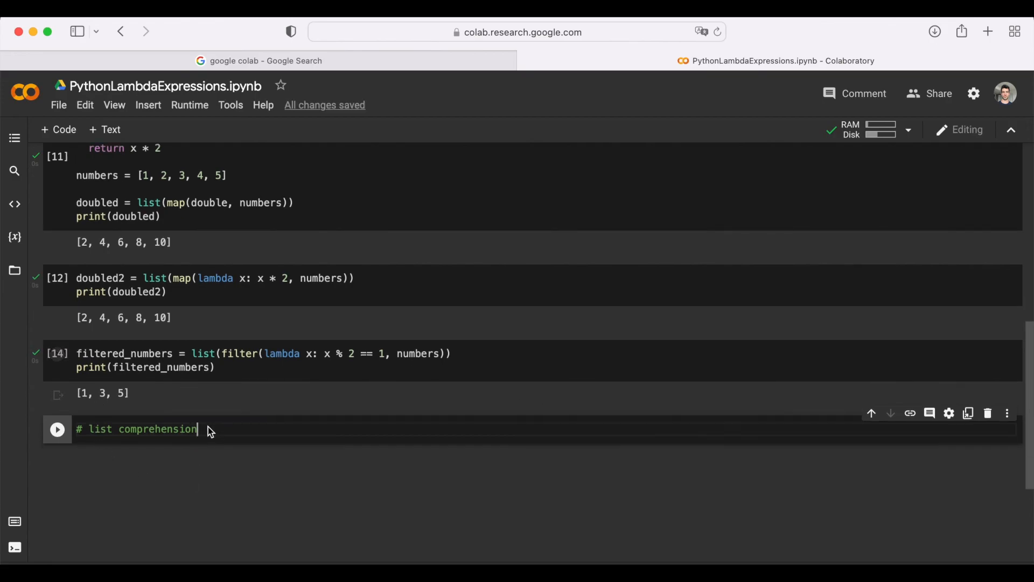